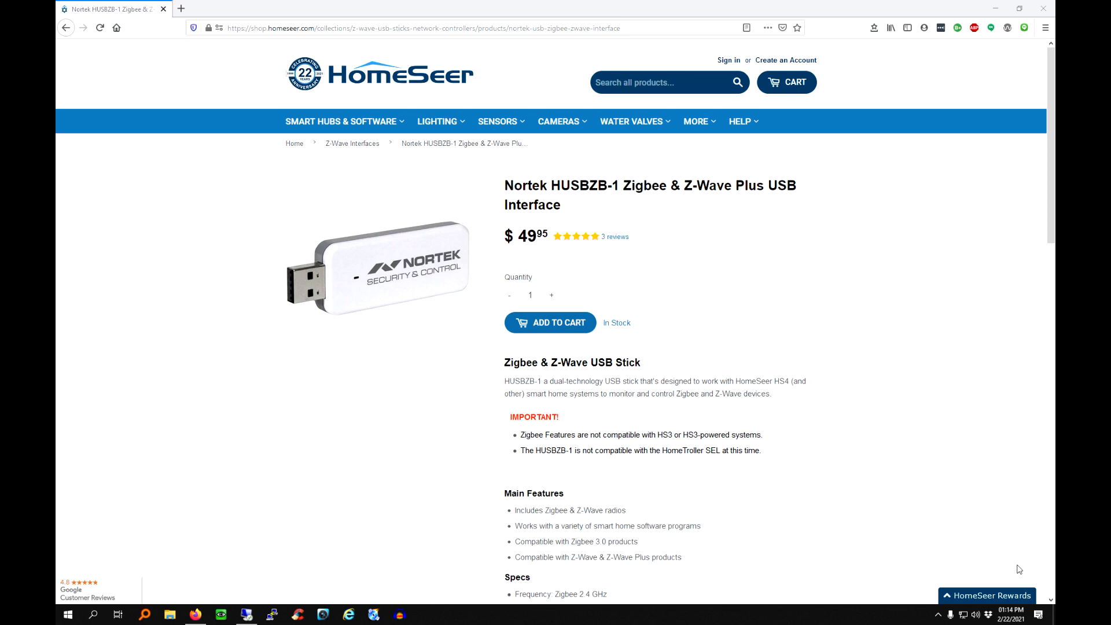
{"action": "mouse_move", "coordinate": [987, 543]}
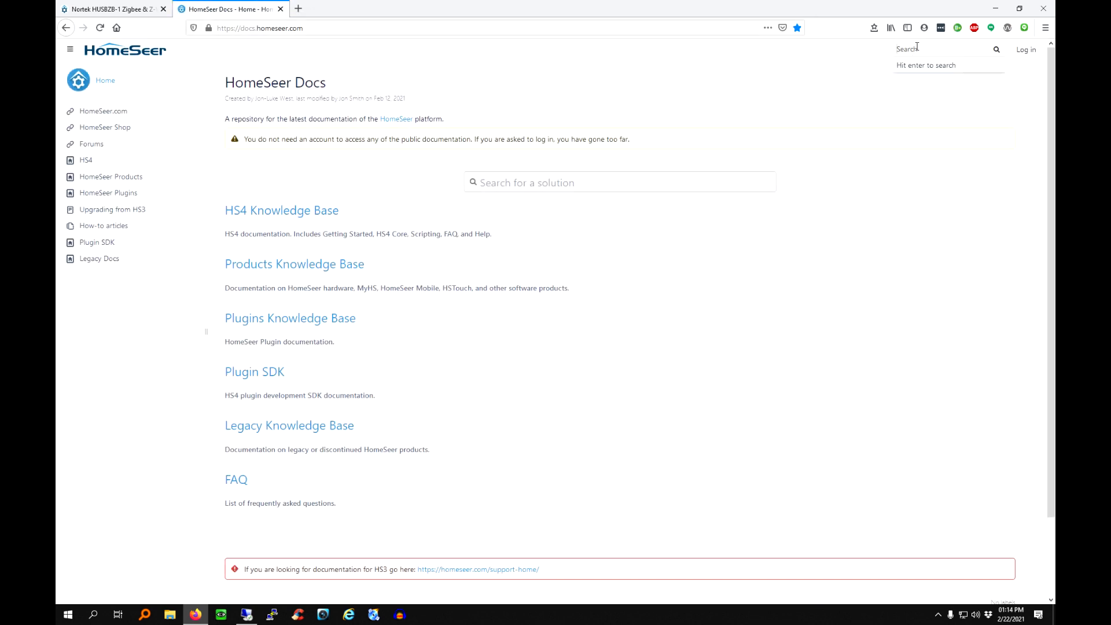
Step: Search HomeSeer Docs for 'zigbee' and open the Zigbee Driver Setup article
{"action": "type", "text": "zigbee"}
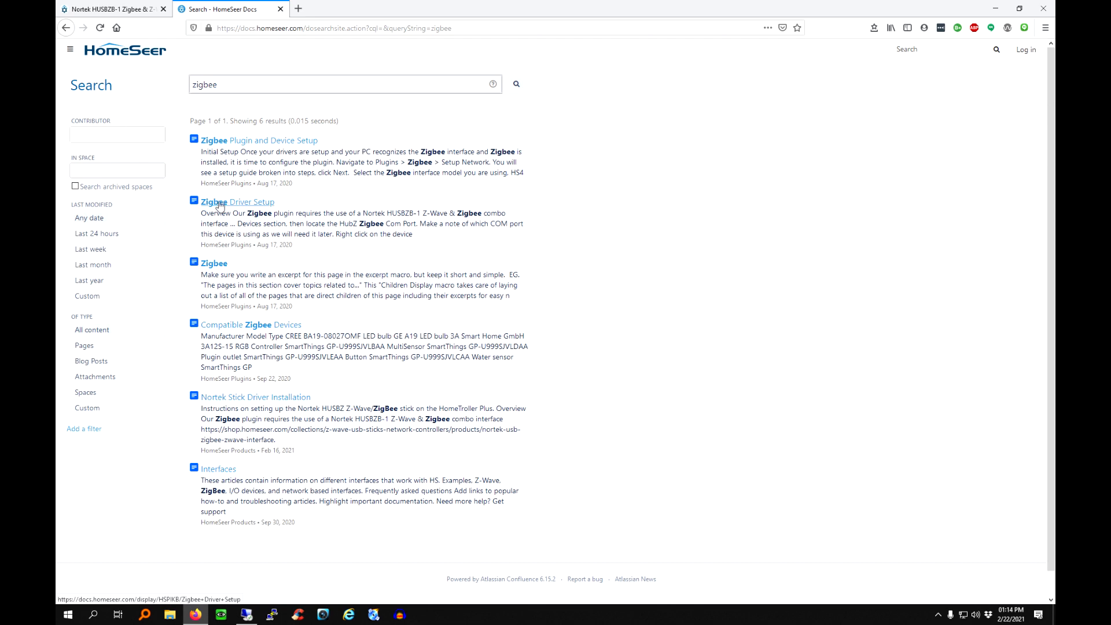
{"action": "left_click", "coordinate": [237, 202]}
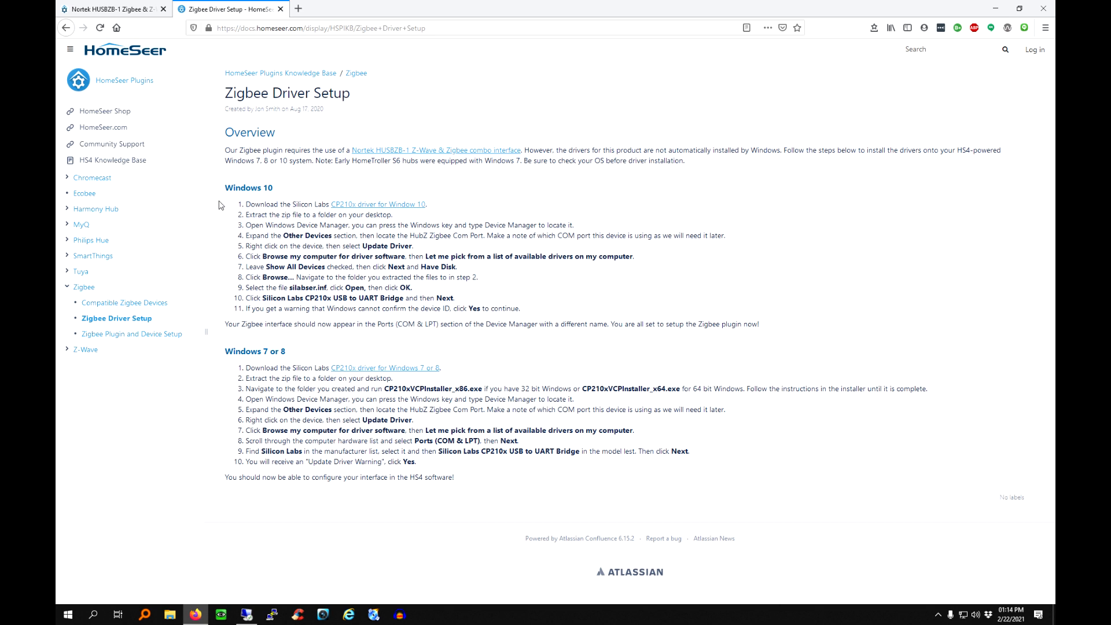
{"action": "mouse_move", "coordinate": [263, 216]}
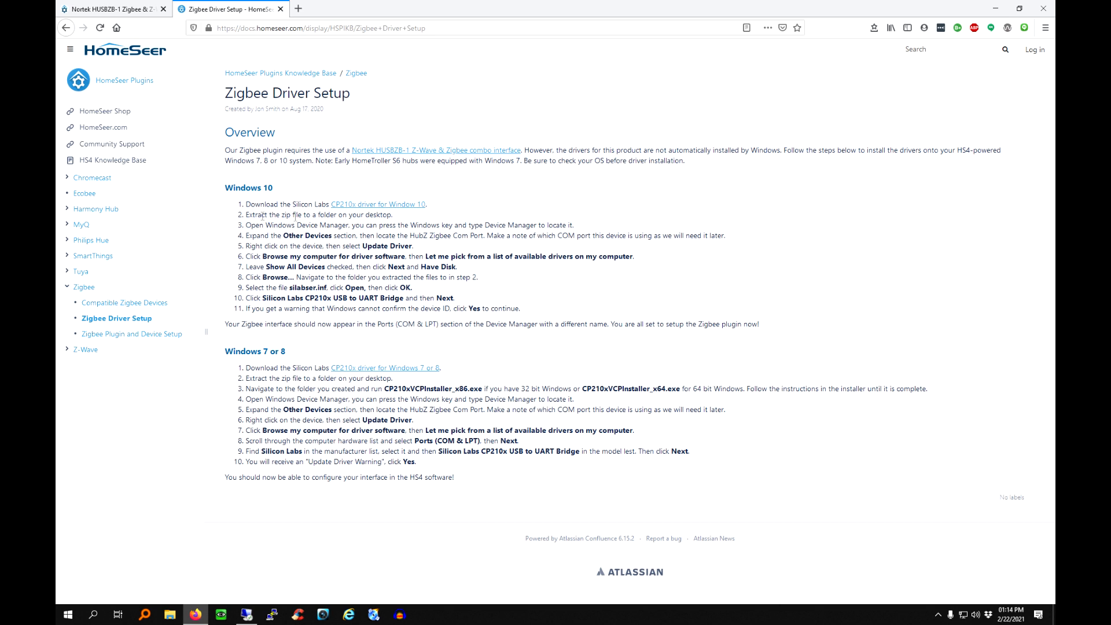
{"action": "mouse_move", "coordinate": [352, 214]}
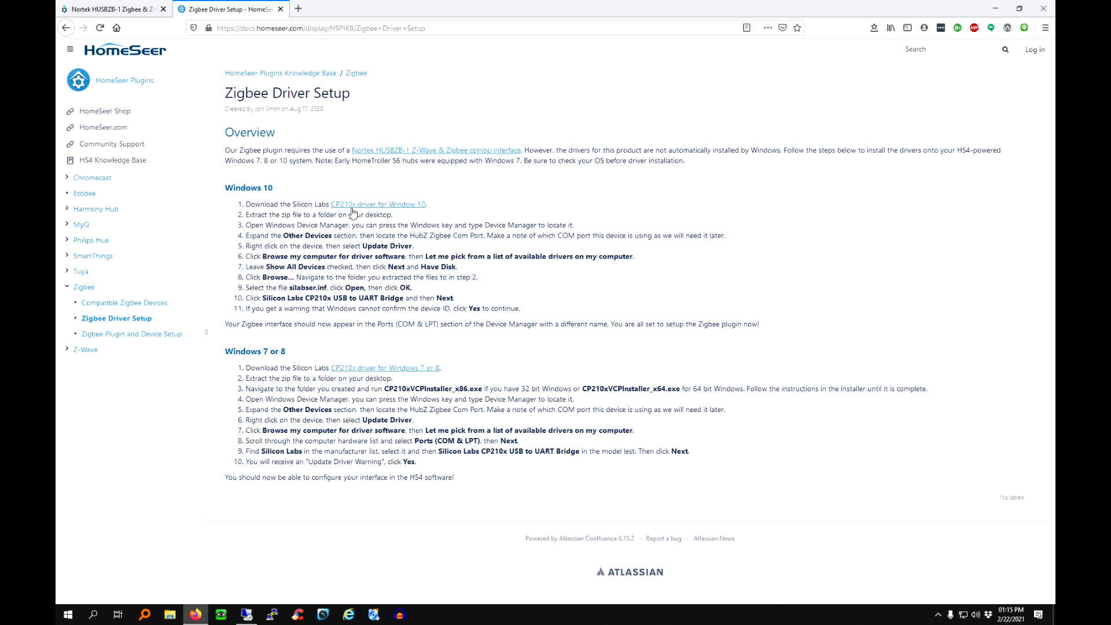
{"action": "mouse_move", "coordinate": [377, 203]}
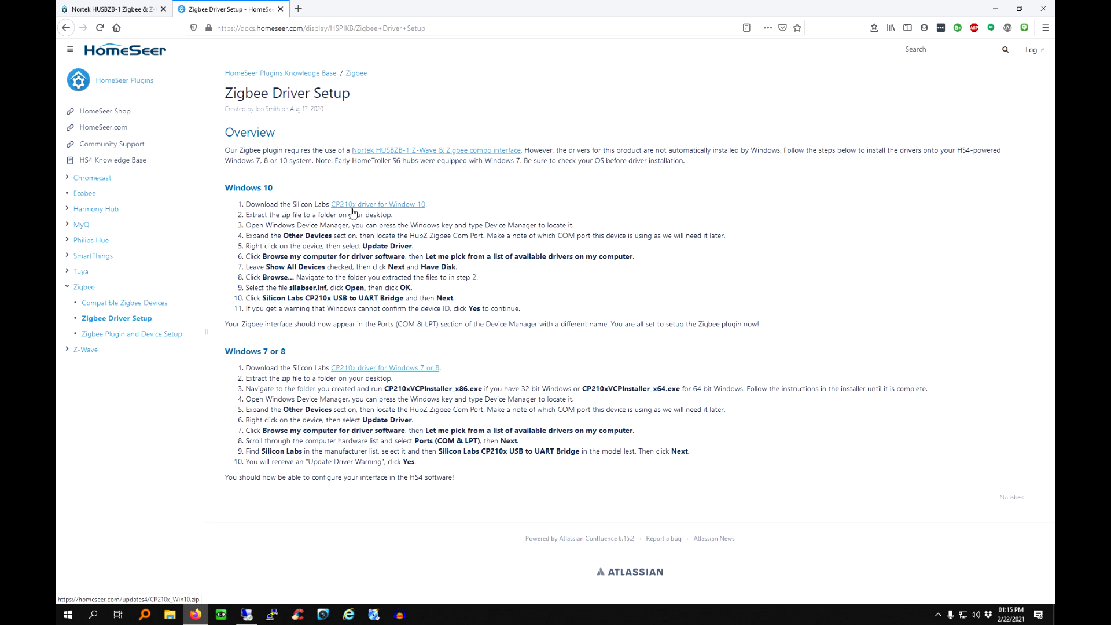
{"action": "mouse_move", "coordinate": [361, 206]}
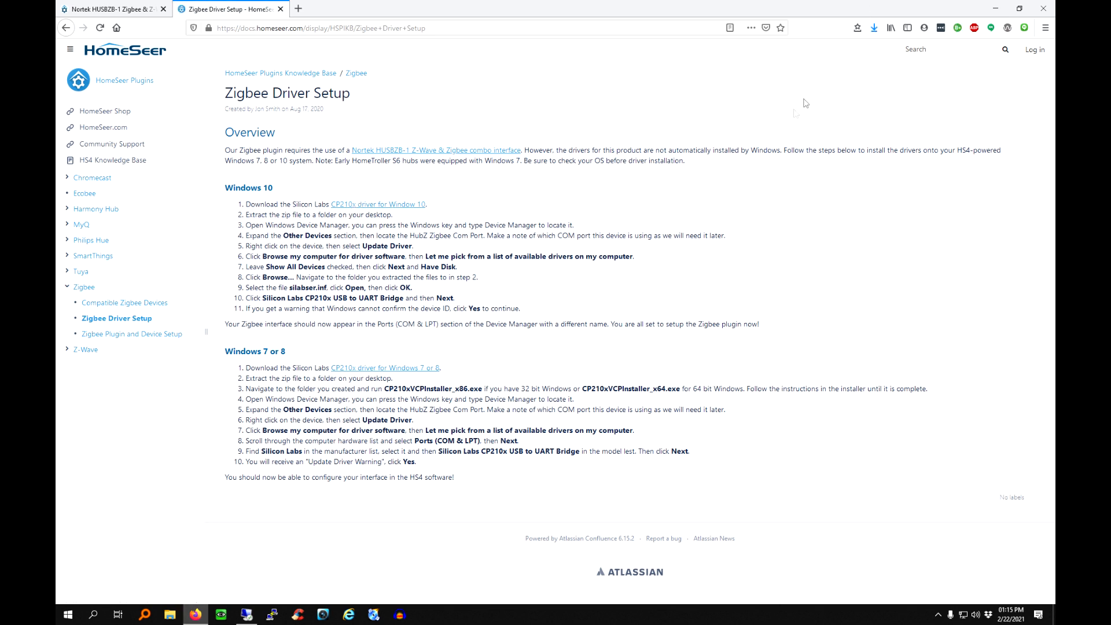
Step: Show Firefox downloads and open the folder containing CP210x_Win10.zip
{"action": "left_click", "coordinate": [874, 28]}
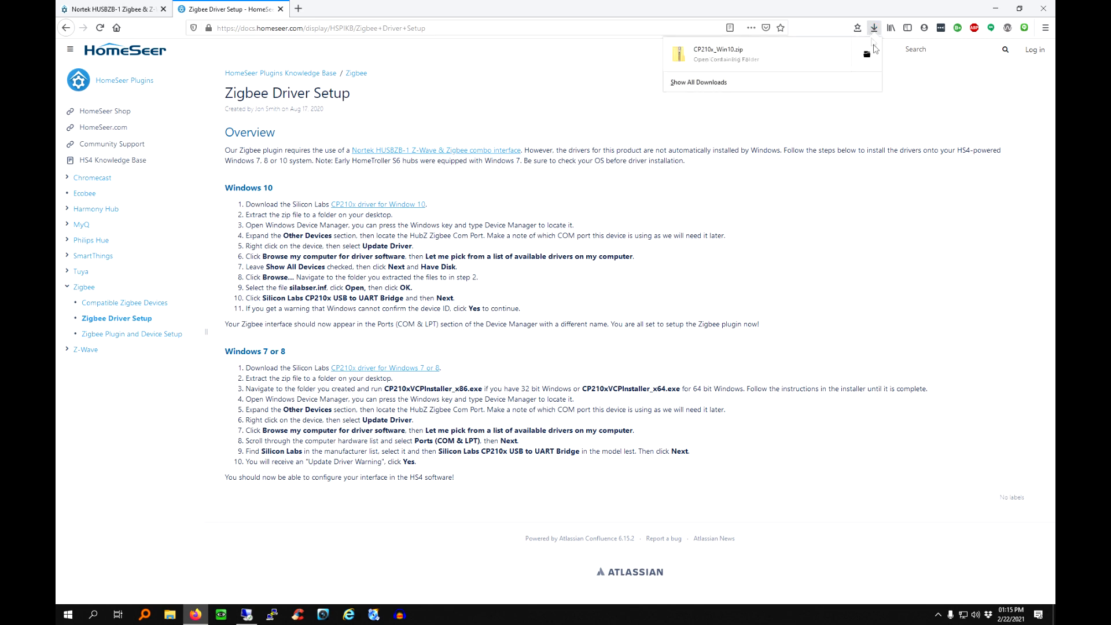
{"action": "left_click", "coordinate": [726, 59]}
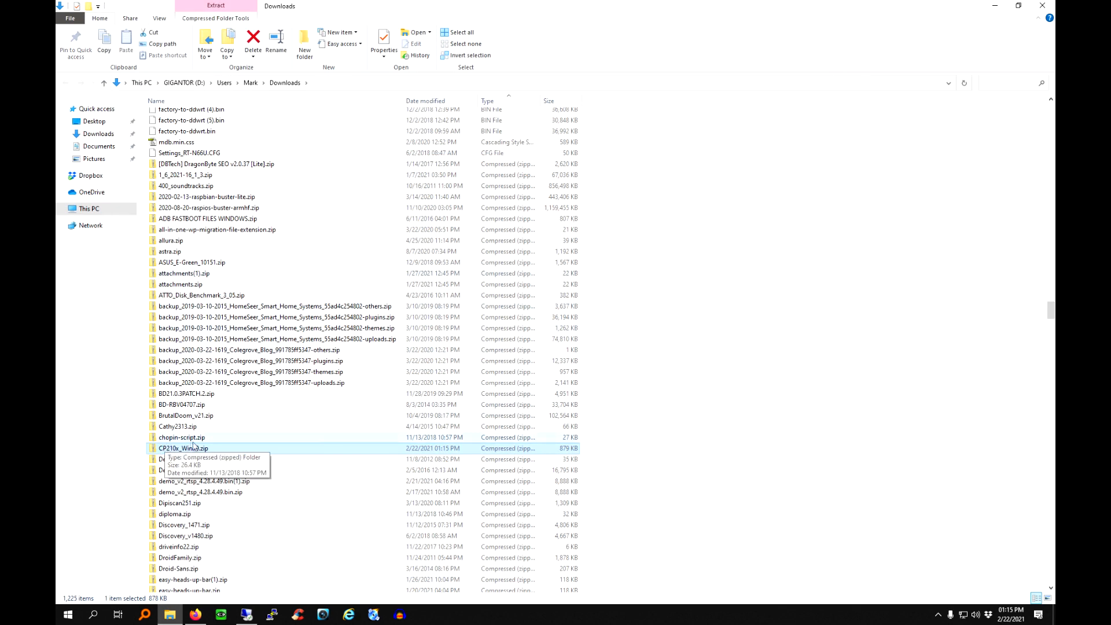
Step: Extract CP210x_Win10.zip into its default CP210x_Win10 folder in Downloads
{"action": "right_click", "coordinate": [182, 447]}
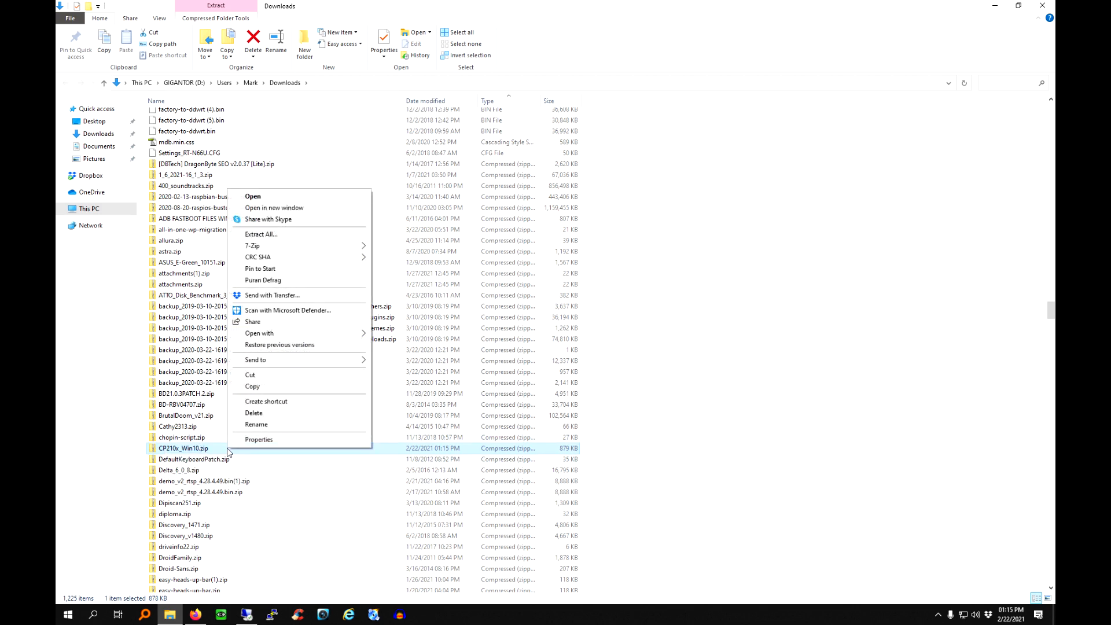
{"action": "mouse_move", "coordinate": [271, 233]}
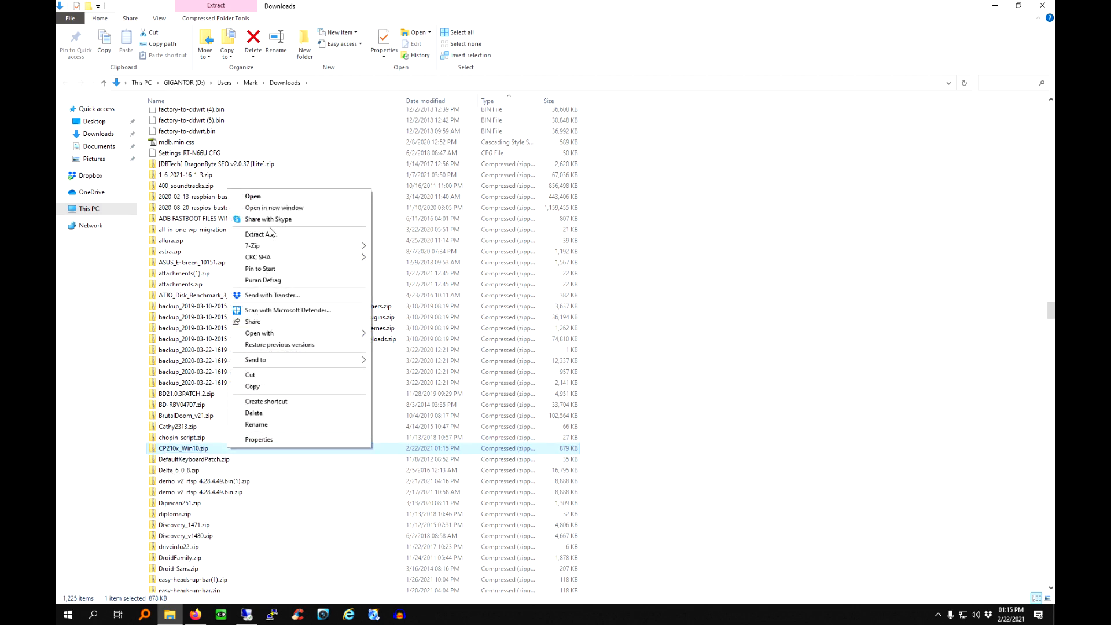
{"action": "left_click", "coordinate": [260, 233]}
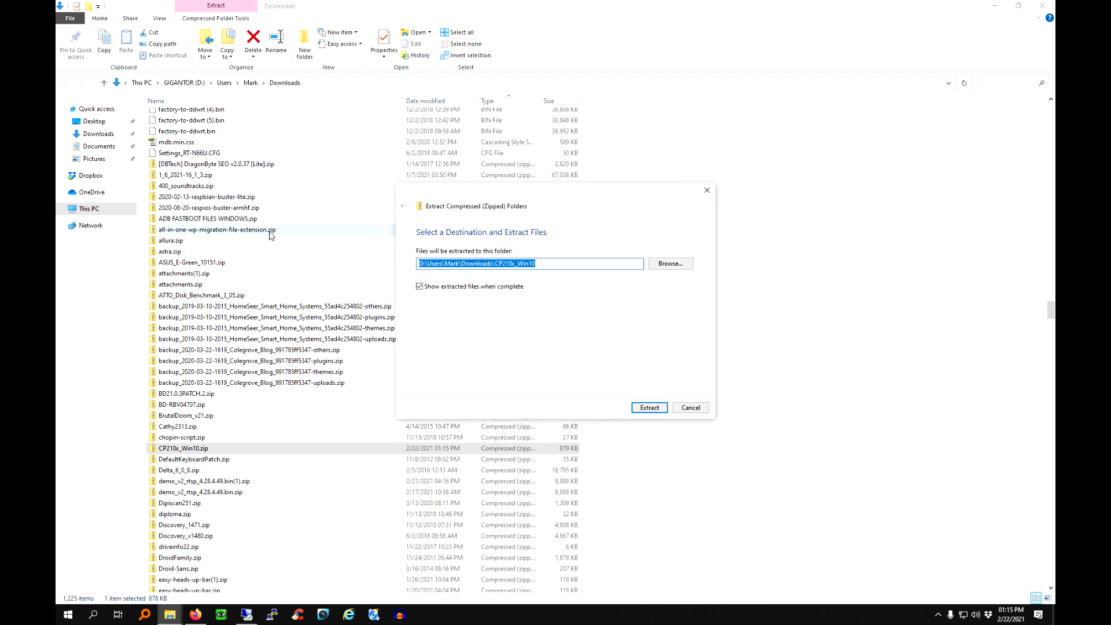
{"action": "left_click", "coordinate": [648, 407]}
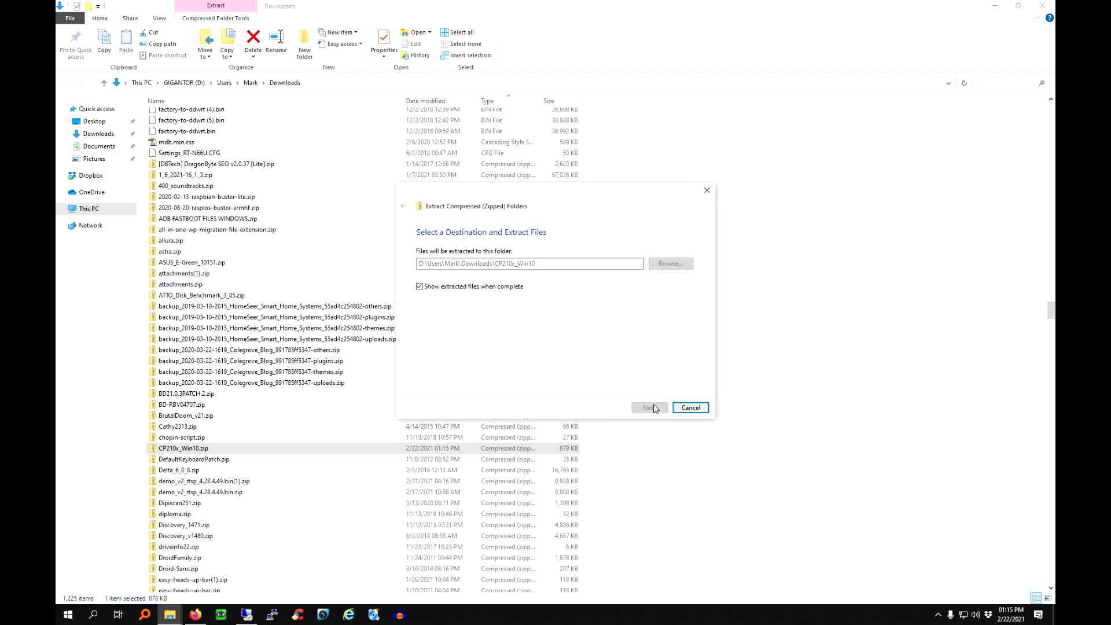
{"action": "left_click", "coordinate": [648, 407]}
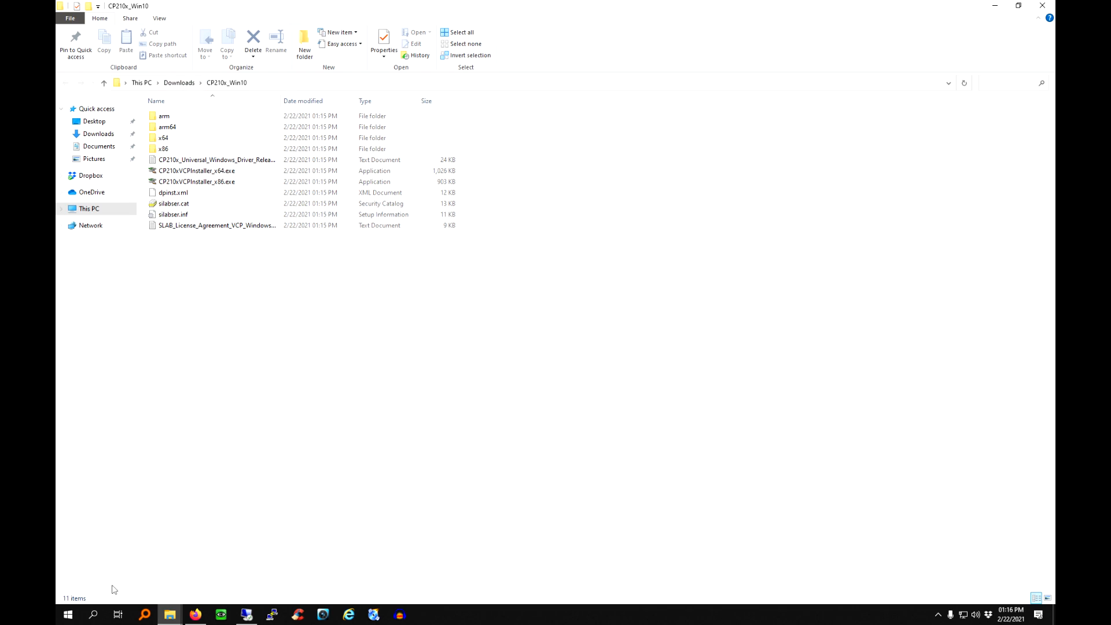
{"action": "mouse_move", "coordinate": [68, 613]}
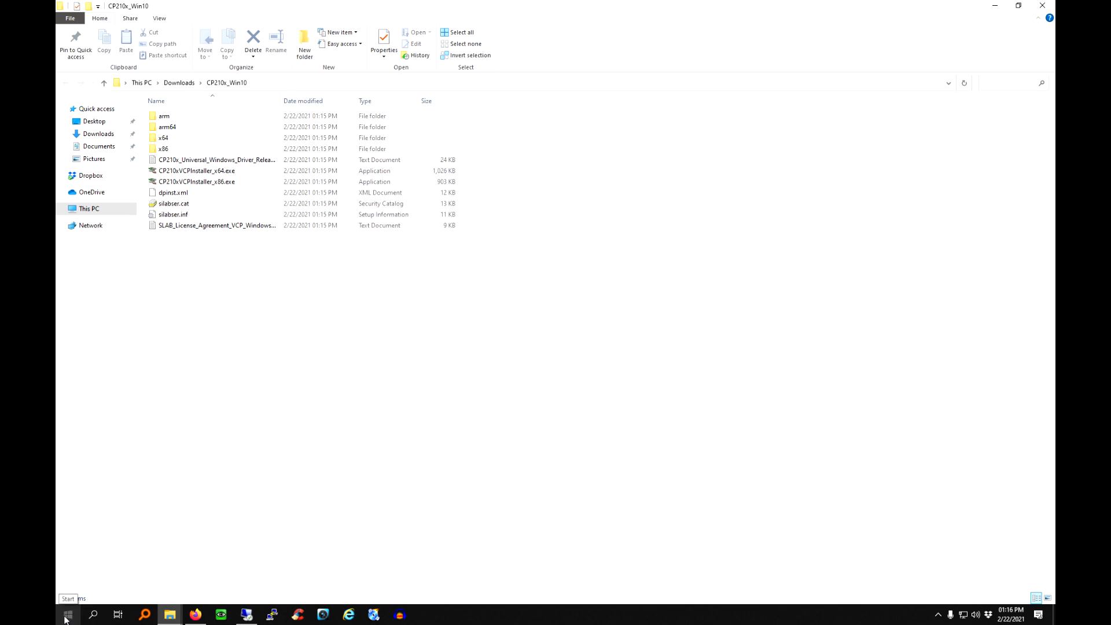
Step: Launch Device Manager from a Start menu search for 'de'
{"action": "left_click", "coordinate": [68, 613]}
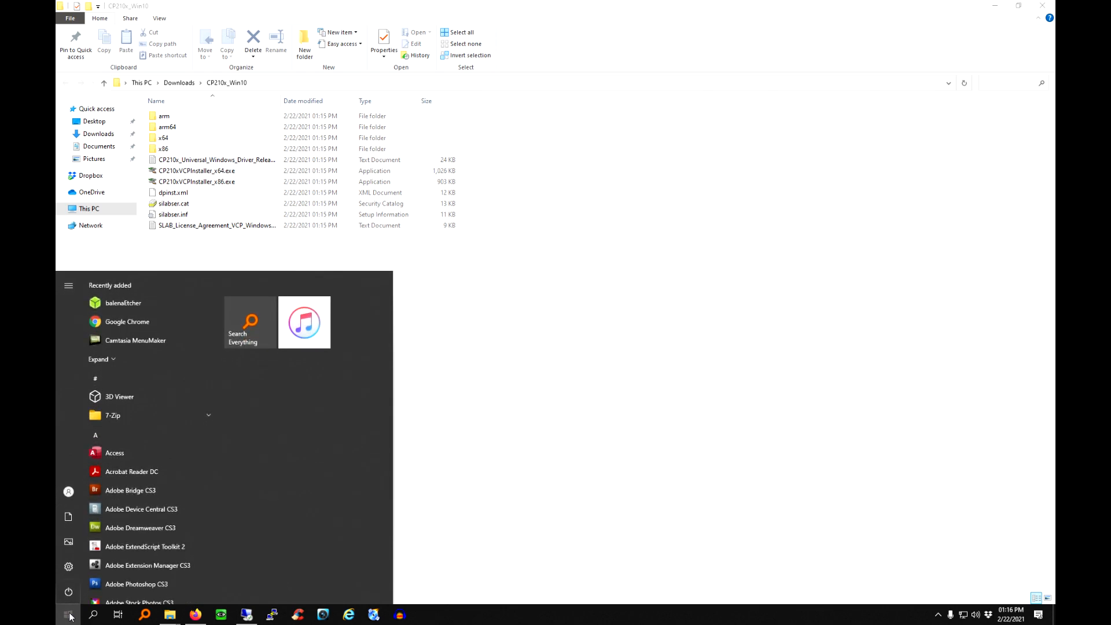
{"action": "type", "text": "de"}
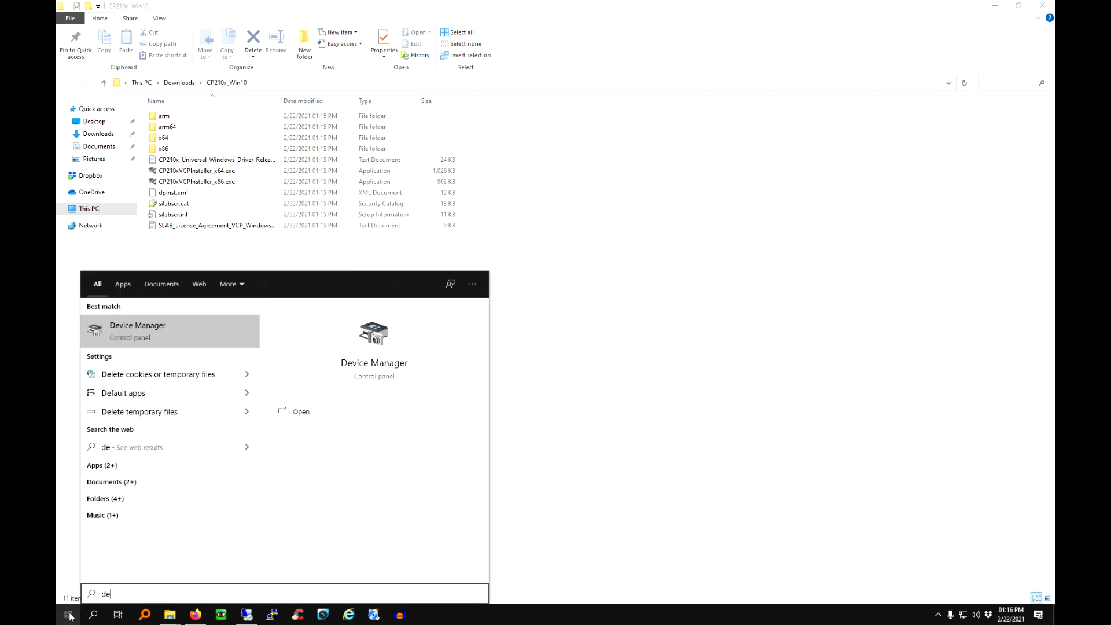
{"action": "left_click", "coordinate": [69, 614]}
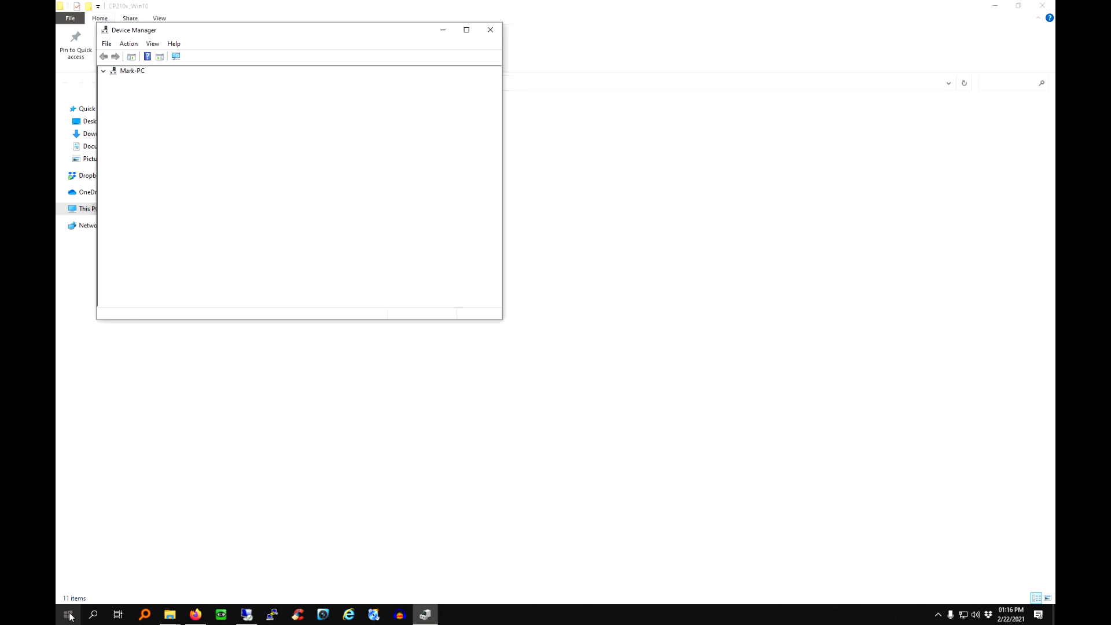
Step: Expand the device tree and bring up actions for HubZ Z-Wave Com Port under Other devices
{"action": "left_click", "coordinate": [103, 70]}
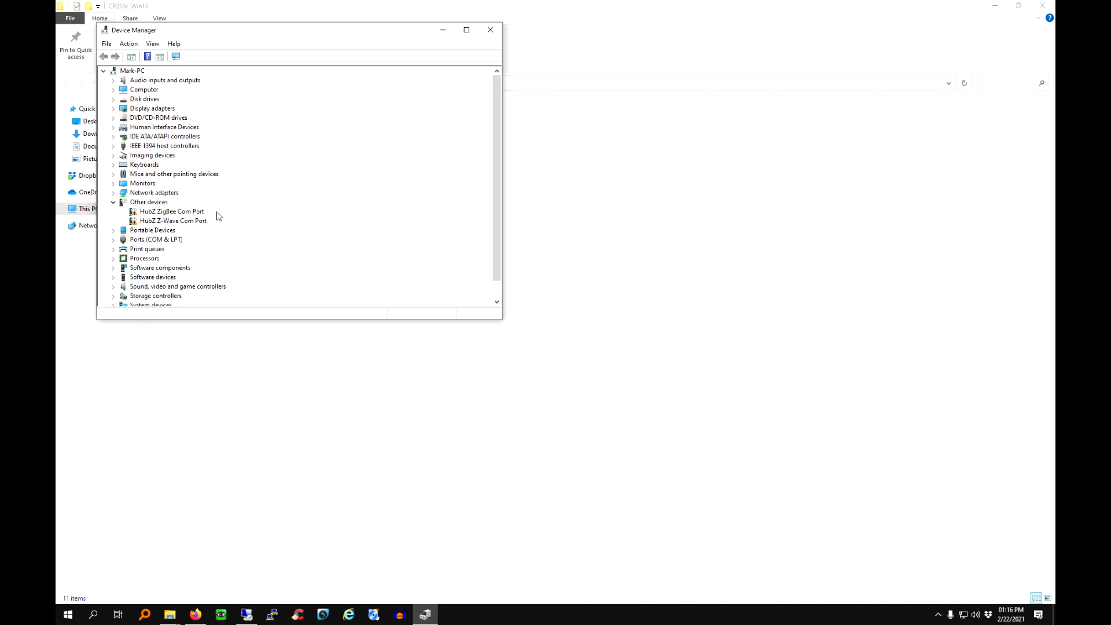
{"action": "mouse_move", "coordinate": [163, 226]}
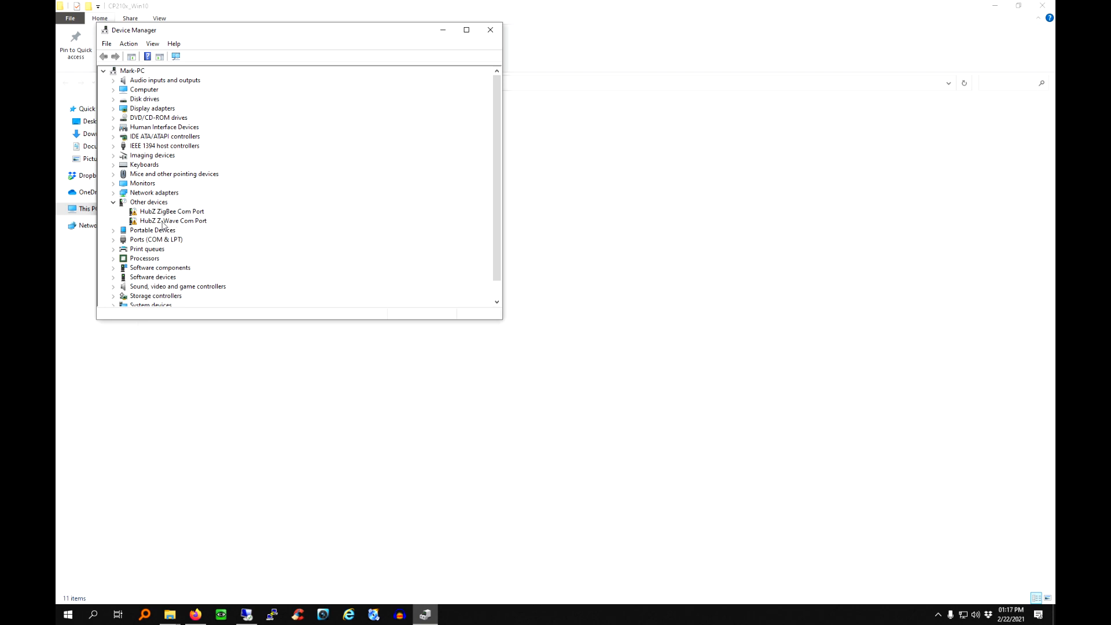
{"action": "right_click", "coordinate": [173, 220]}
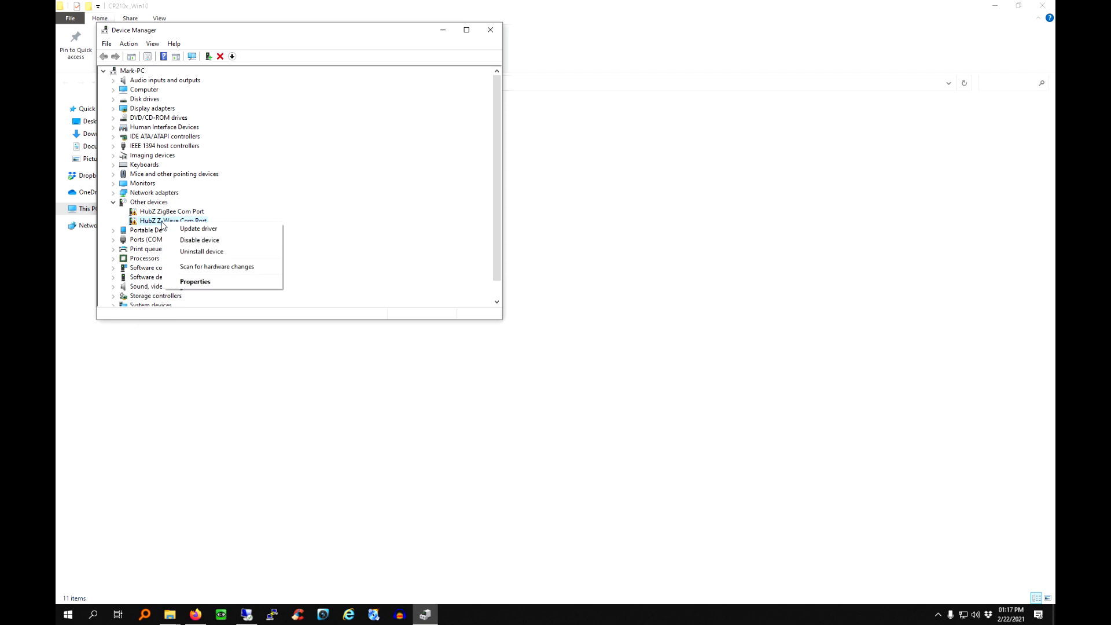
{"action": "mouse_move", "coordinate": [198, 228]}
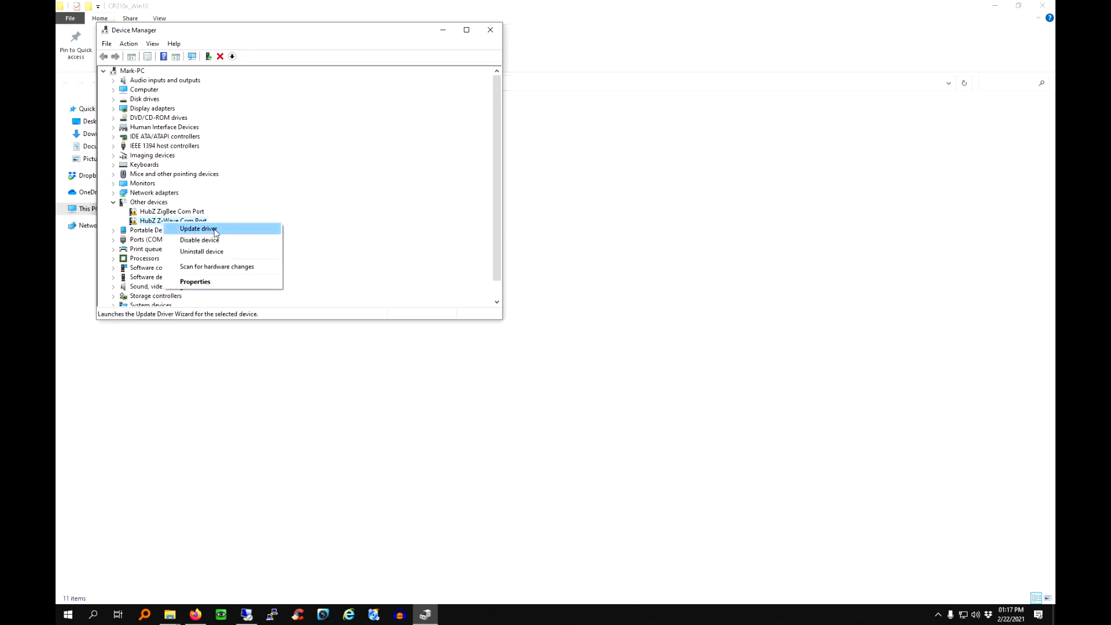
Step: Start updating the Z-Wave port driver manually, picking from a list with all device types
{"action": "left_click", "coordinate": [199, 227]}
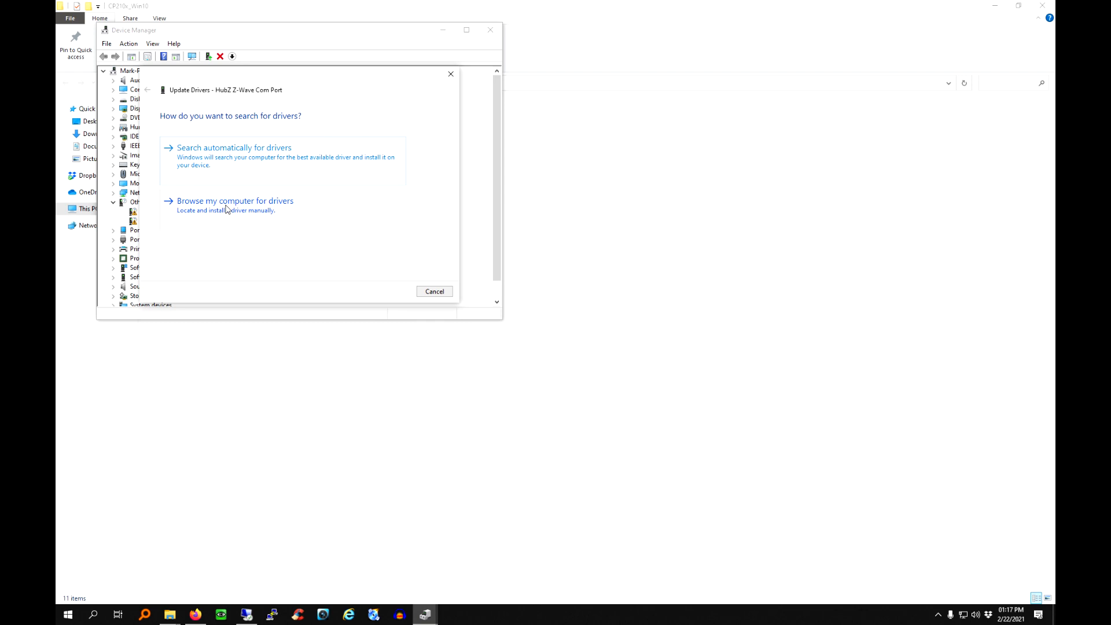
{"action": "left_click", "coordinate": [235, 200]}
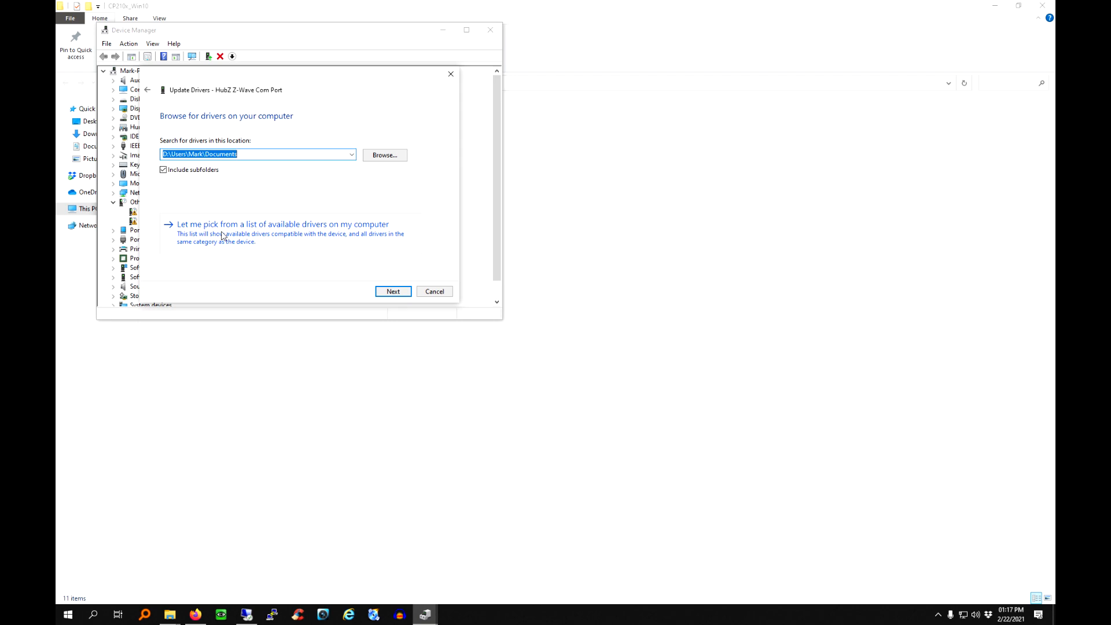
{"action": "left_click", "coordinate": [282, 223]}
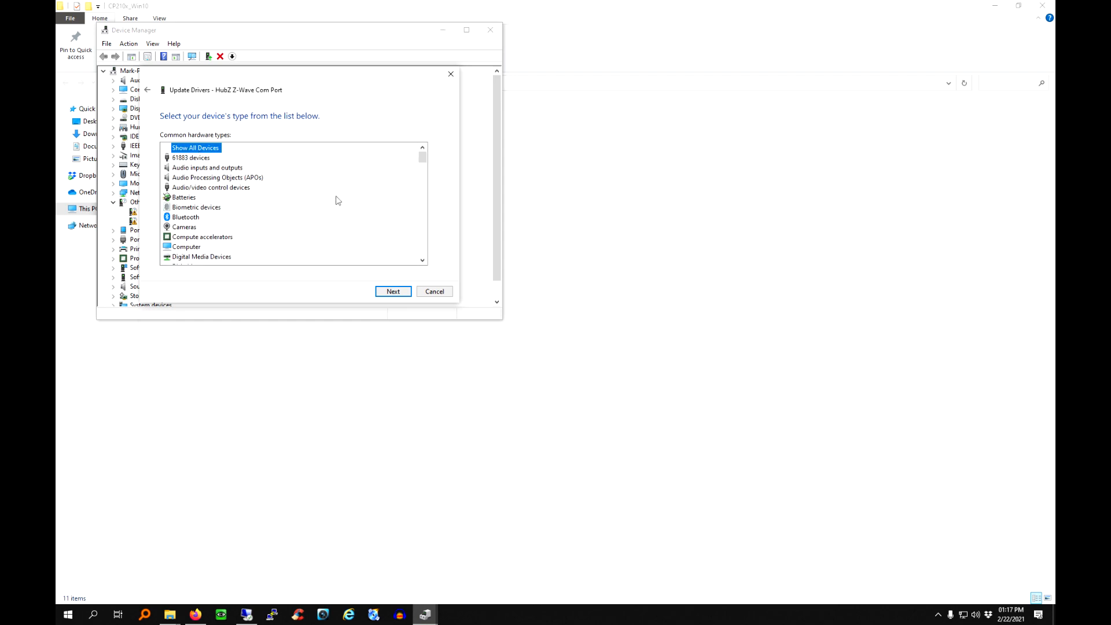
{"action": "left_click", "coordinate": [392, 292]}
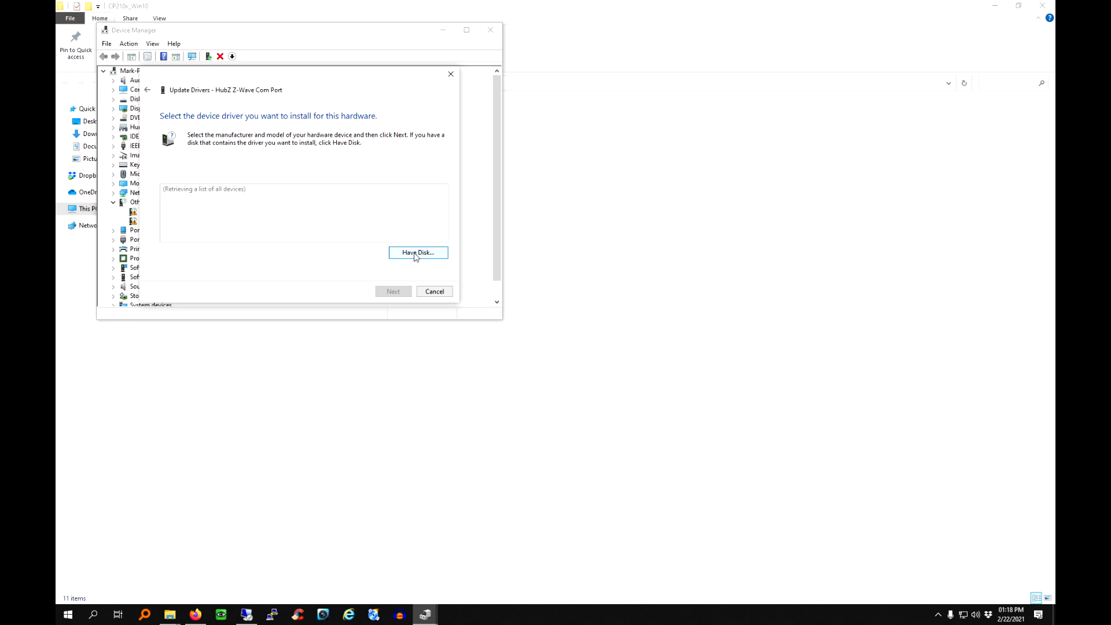
Step: Via Have Disk, browse to Downloads > CP210x_Win10 and load silabser.inf
{"action": "left_click", "coordinate": [417, 252]}
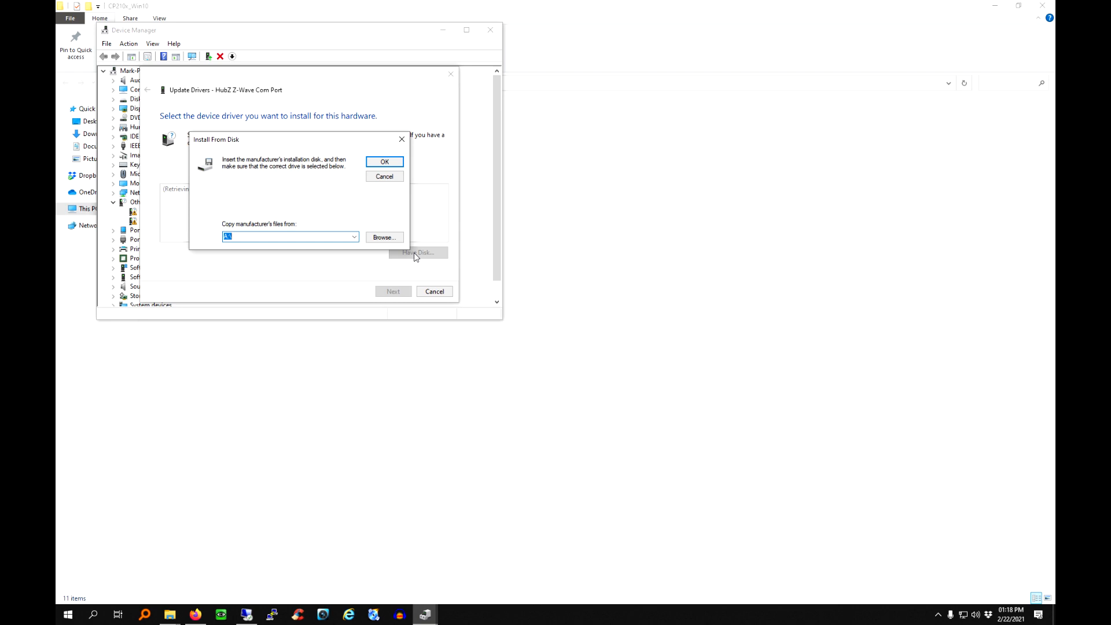
{"action": "left_click", "coordinate": [383, 236]}
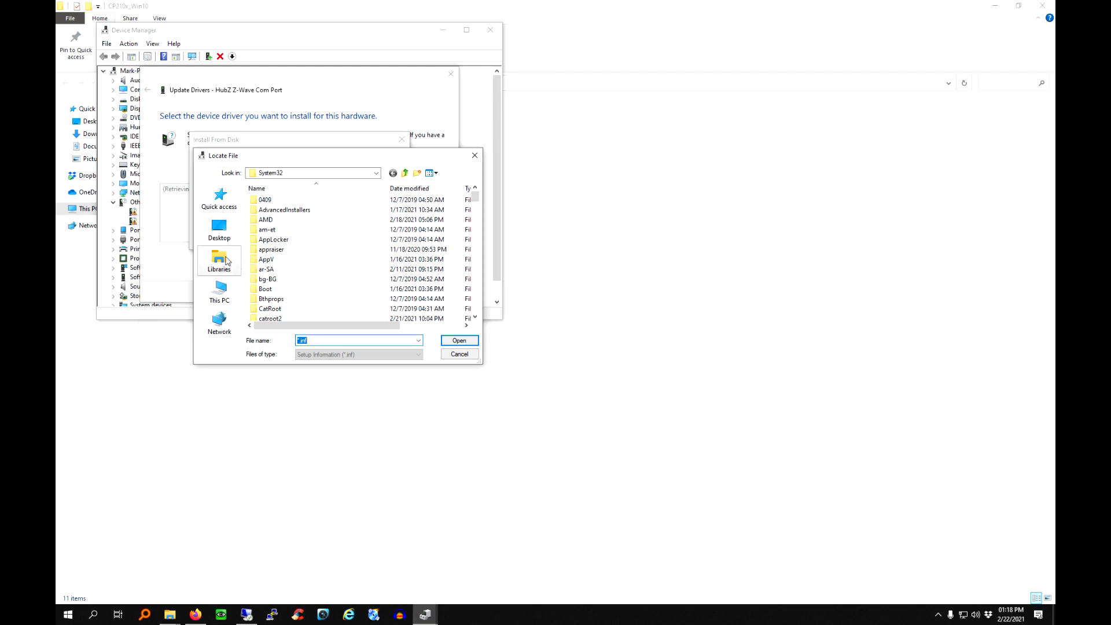
{"action": "mouse_move", "coordinate": [231, 286]}
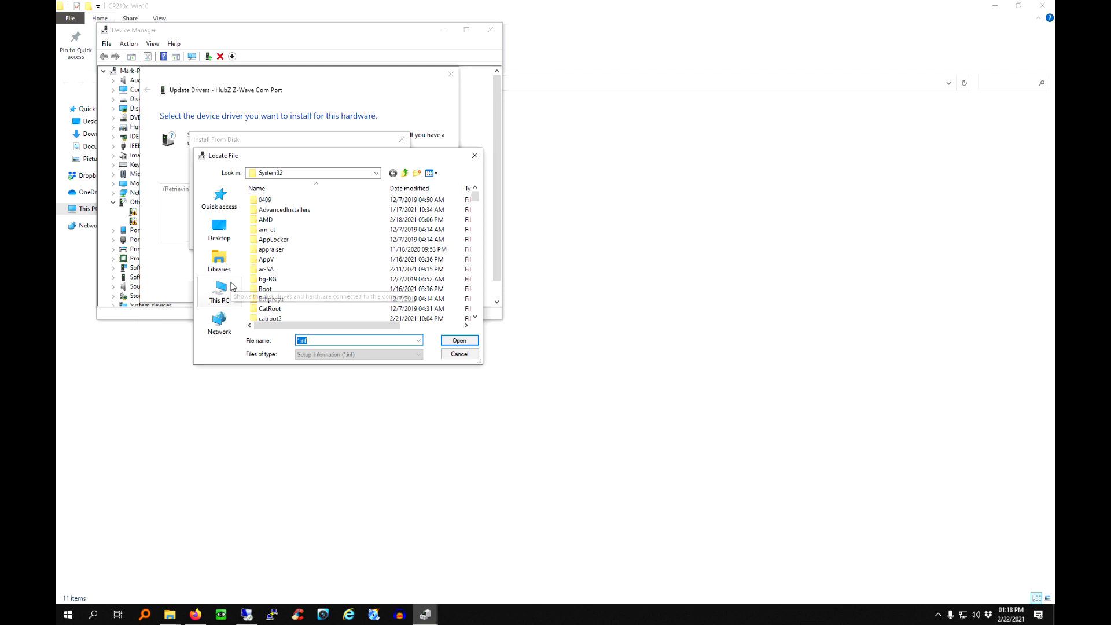
{"action": "left_click", "coordinate": [219, 290]}
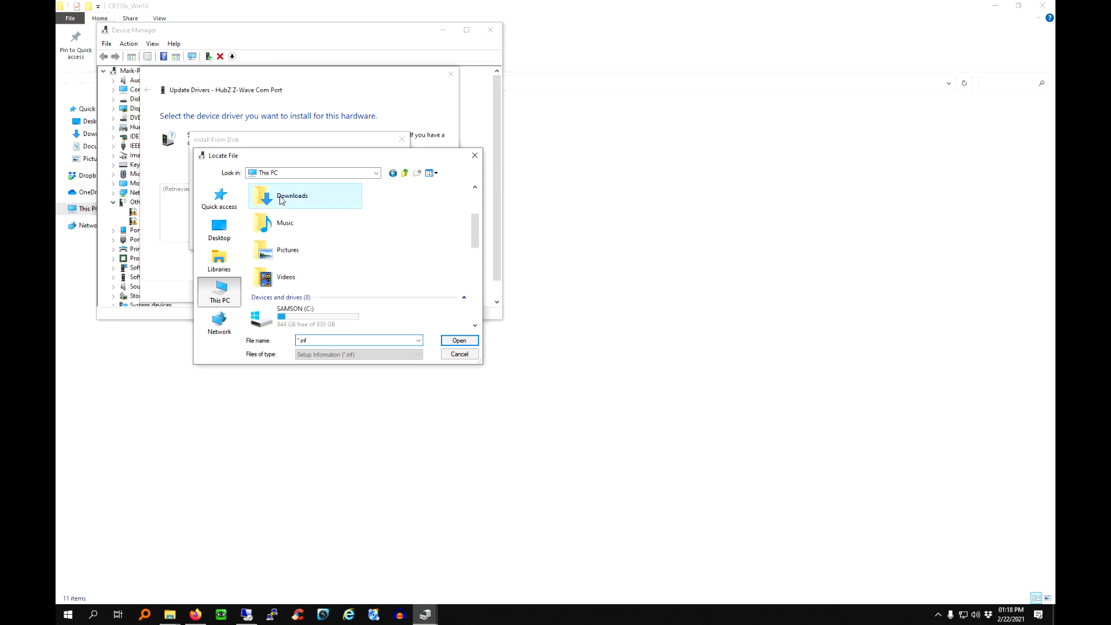
{"action": "double_click", "coordinate": [292, 196]}
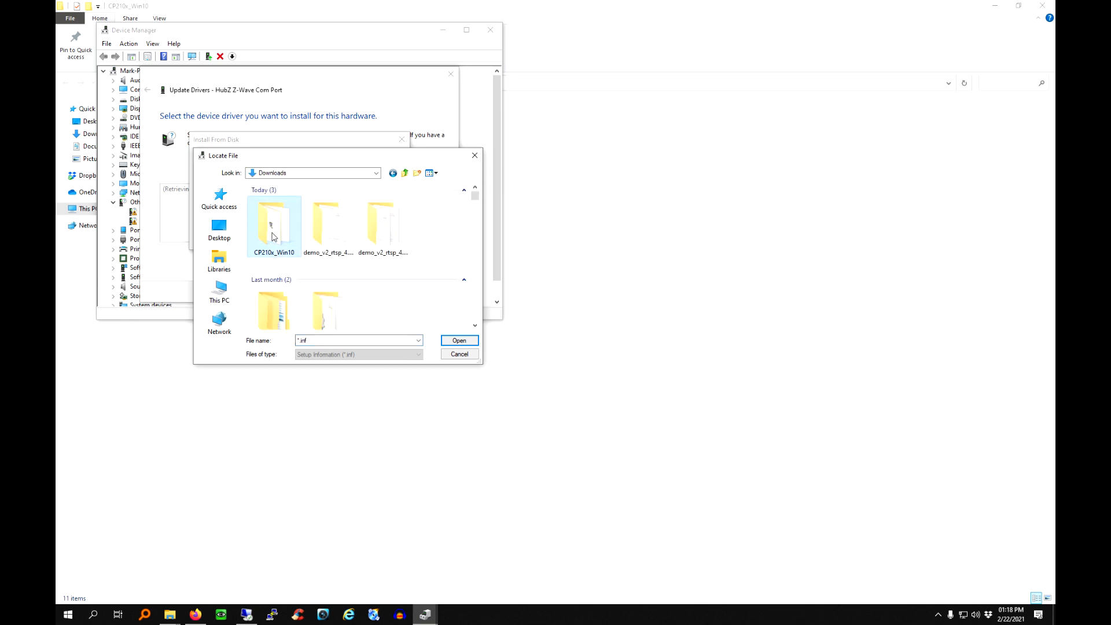
{"action": "double_click", "coordinate": [274, 227]}
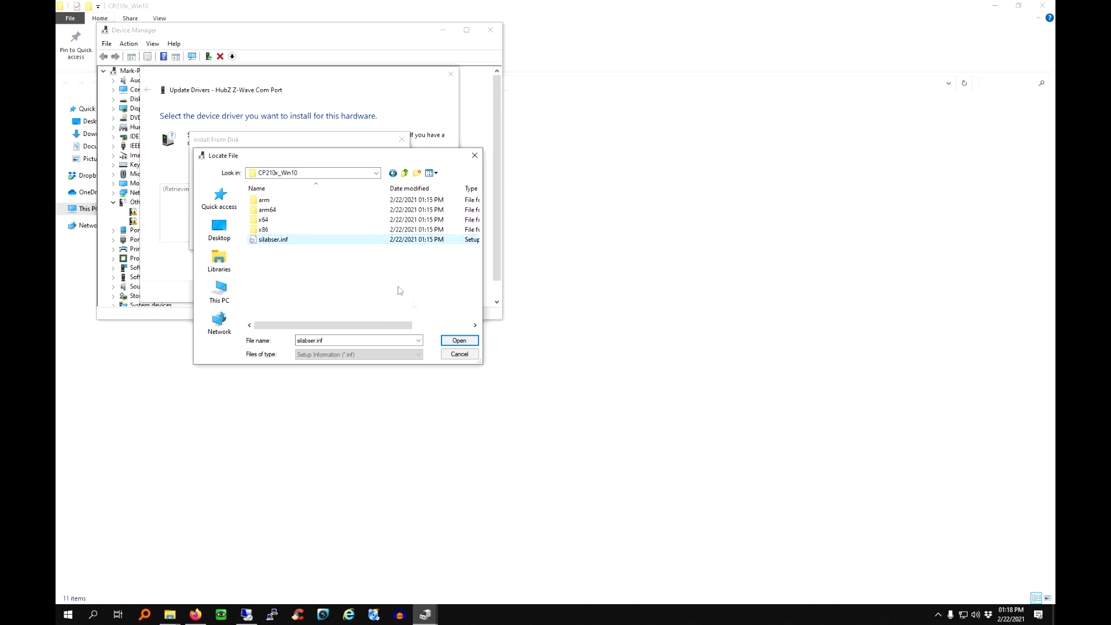
{"action": "left_click", "coordinate": [458, 341]}
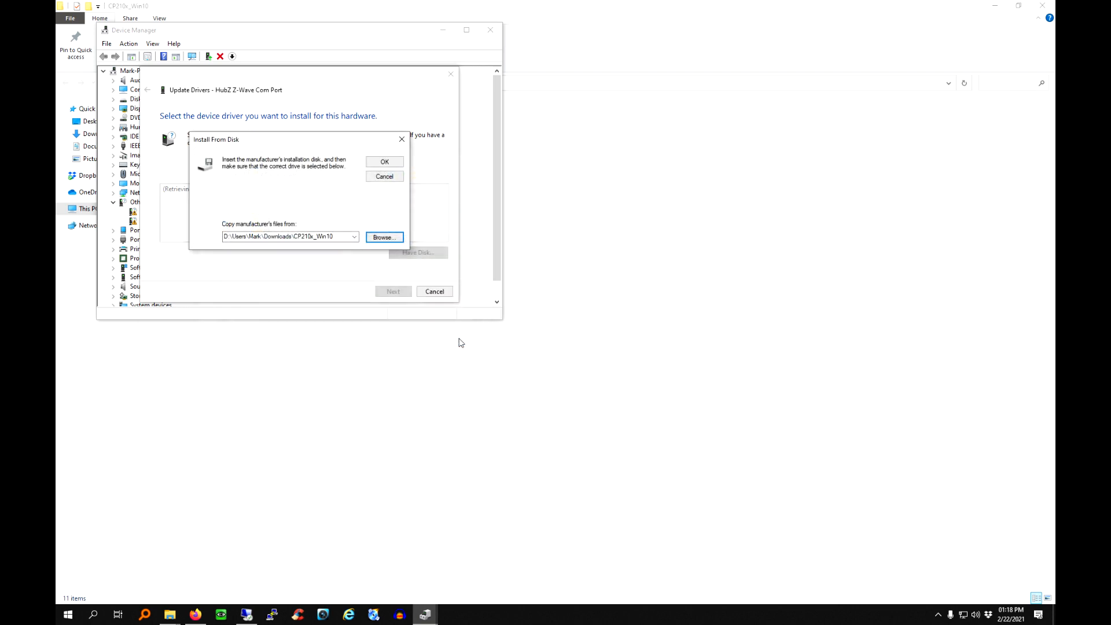
Step: Confirm the file location and choose Silicon Labs CP210x USB to UART Bridge as the driver
{"action": "left_click", "coordinate": [384, 162]}
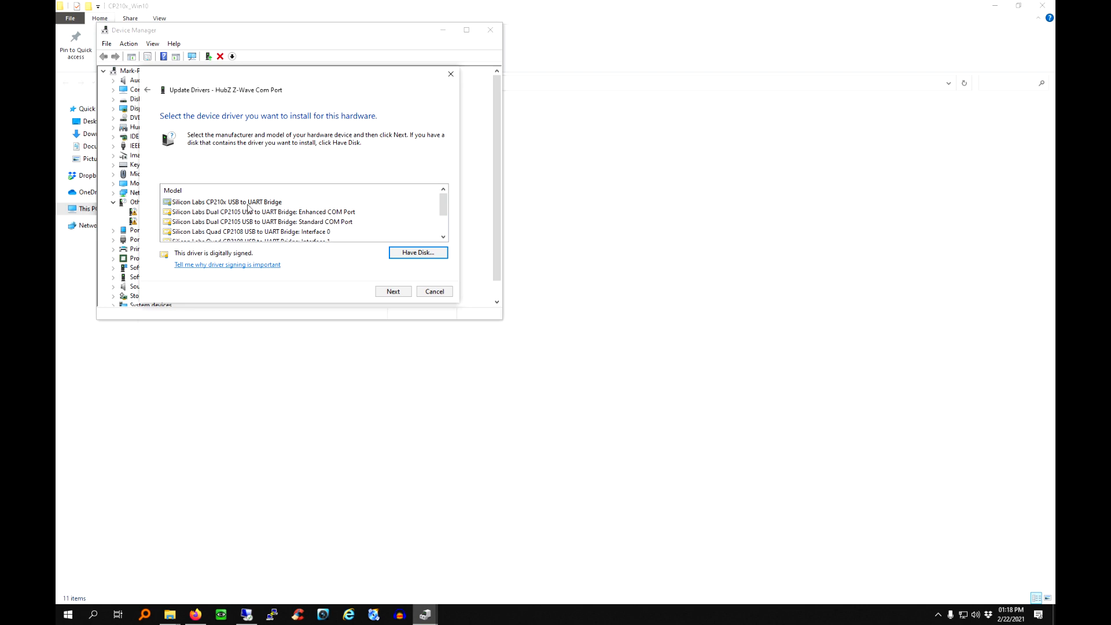
{"action": "mouse_move", "coordinate": [259, 208]}
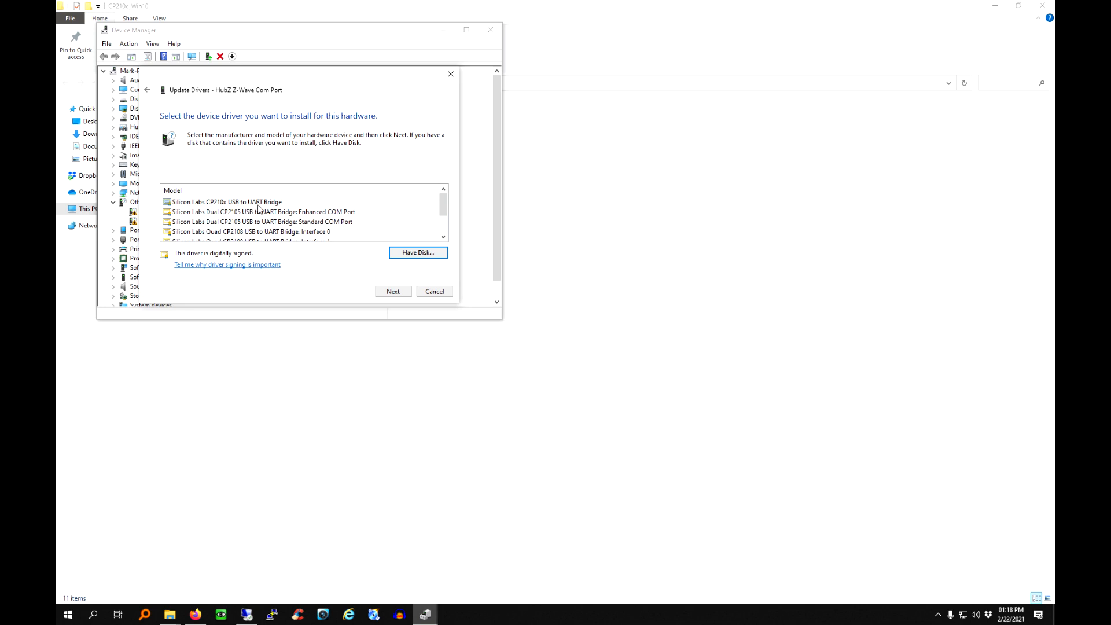
{"action": "left_click", "coordinate": [225, 202]}
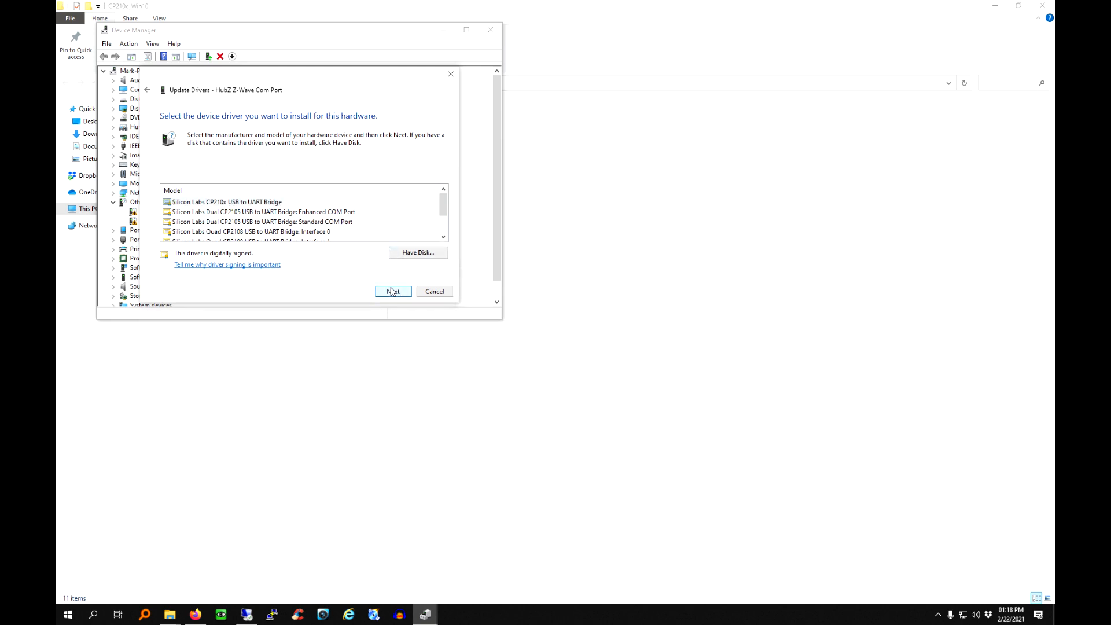
{"action": "left_click", "coordinate": [392, 292]}
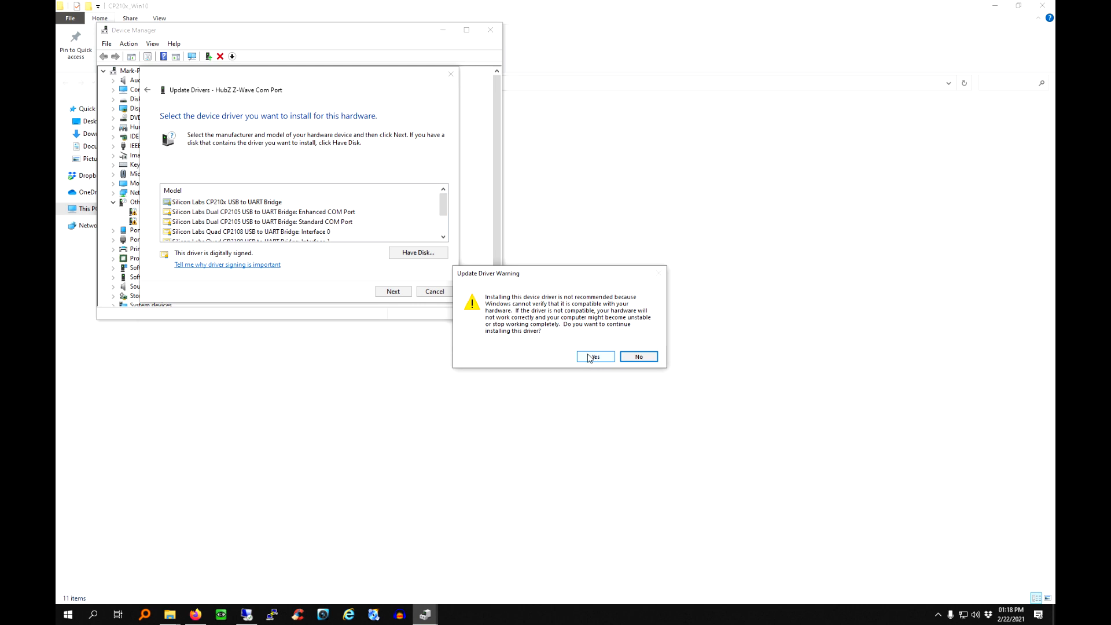
Step: Accept the warning to install the driver, close the success notice and rescan for hardware changes
{"action": "left_click", "coordinate": [593, 357]}
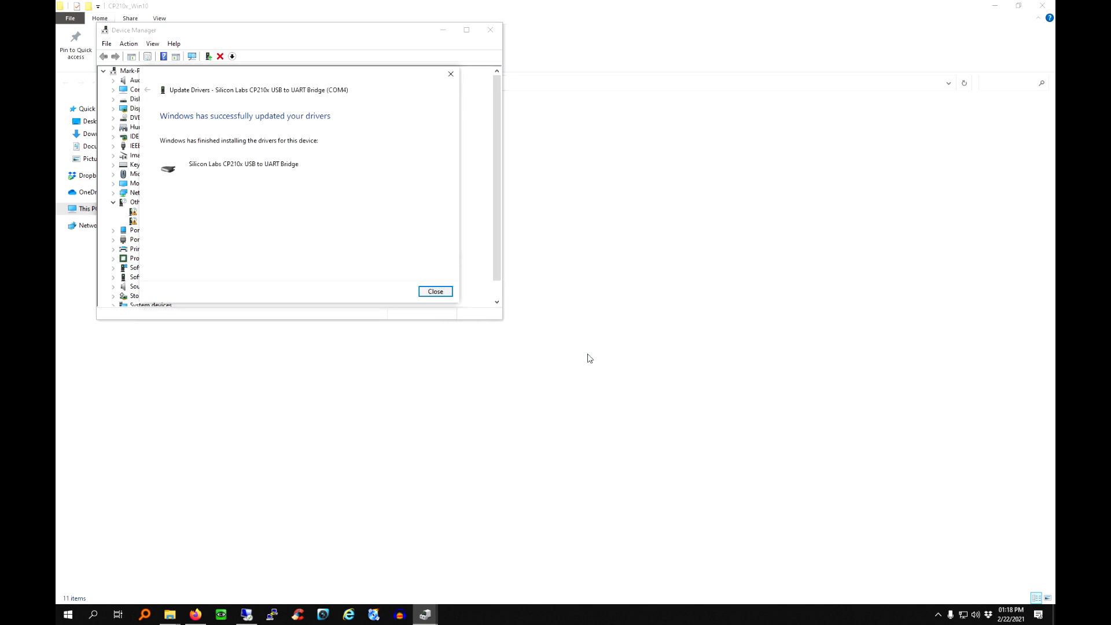
{"action": "mouse_move", "coordinate": [277, 116]}
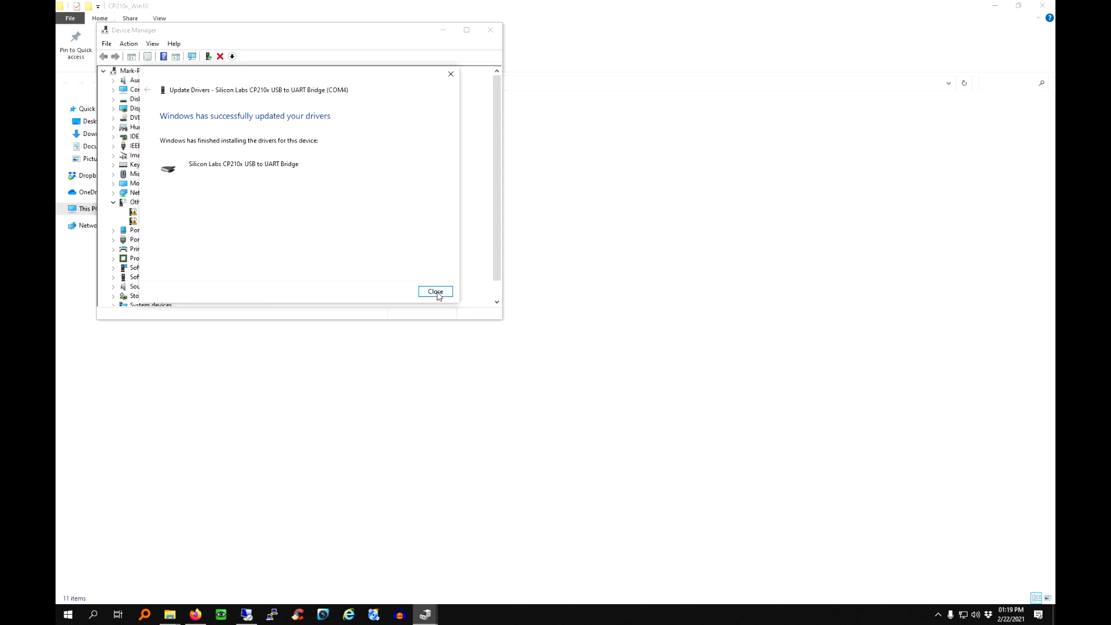
{"action": "left_click", "coordinate": [433, 291]}
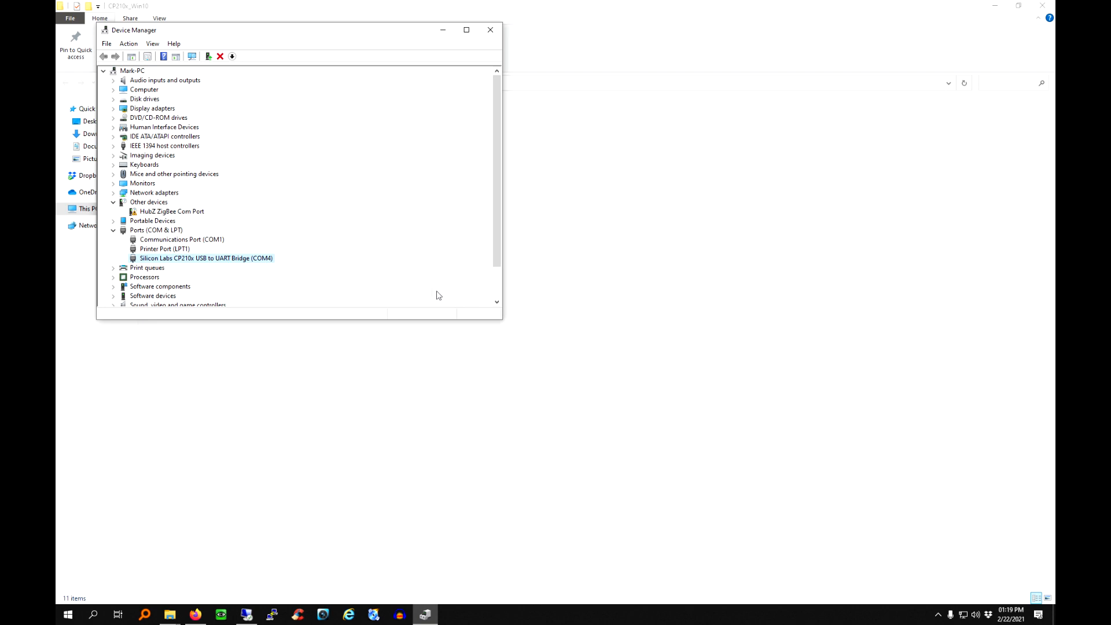
{"action": "left_click", "coordinate": [102, 71]}
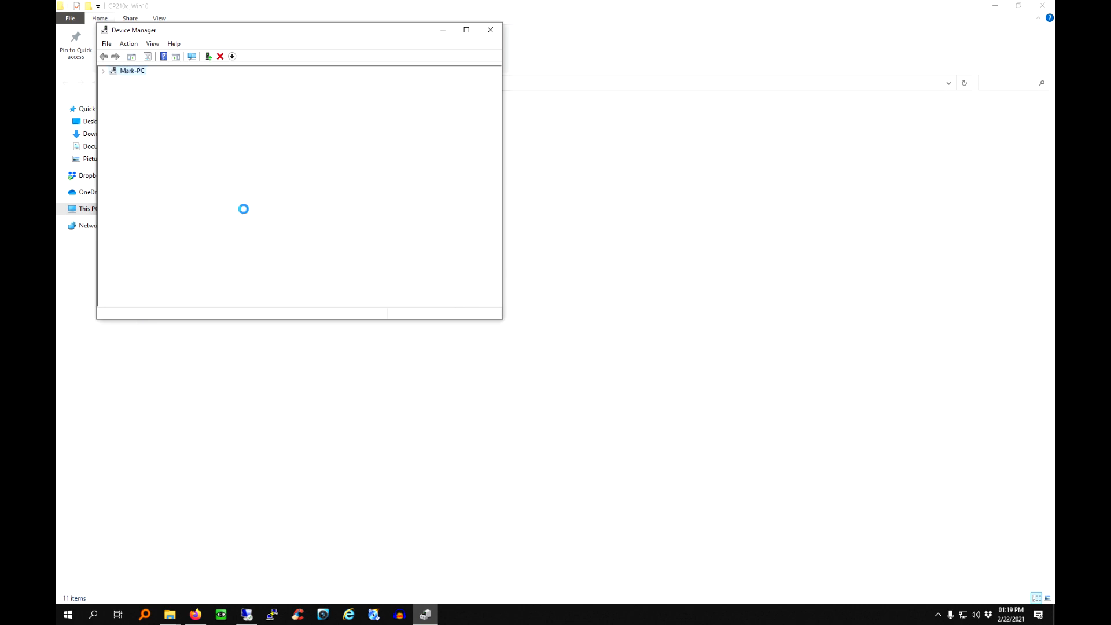
{"action": "left_click", "coordinate": [103, 71]}
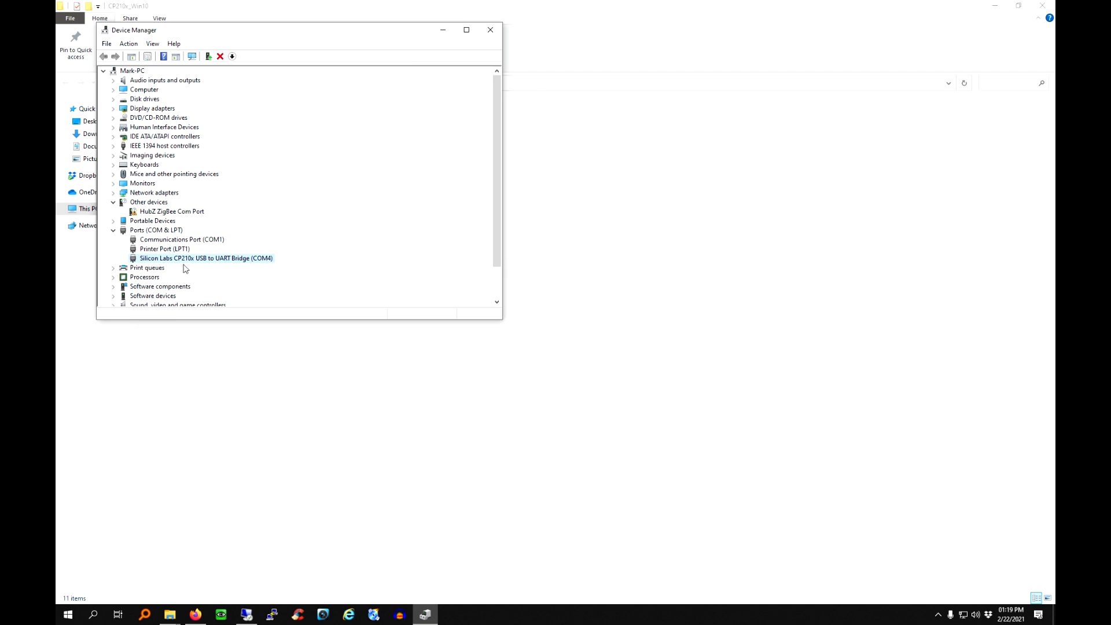
{"action": "mouse_move", "coordinate": [174, 263]}
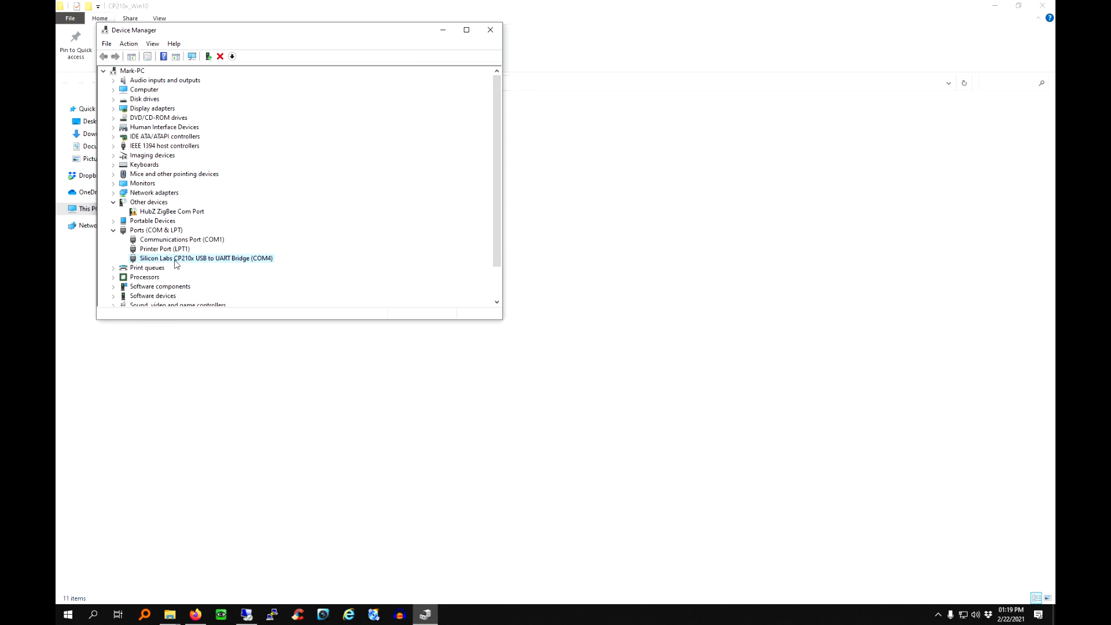
{"action": "mouse_move", "coordinate": [216, 259]}
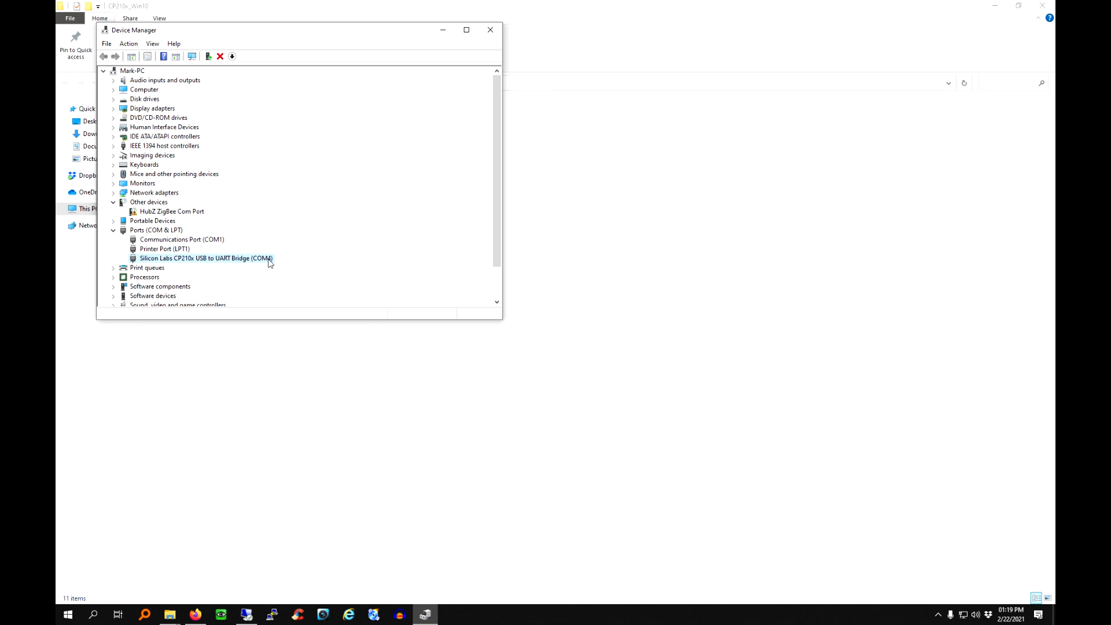
{"action": "mouse_move", "coordinate": [242, 248]}
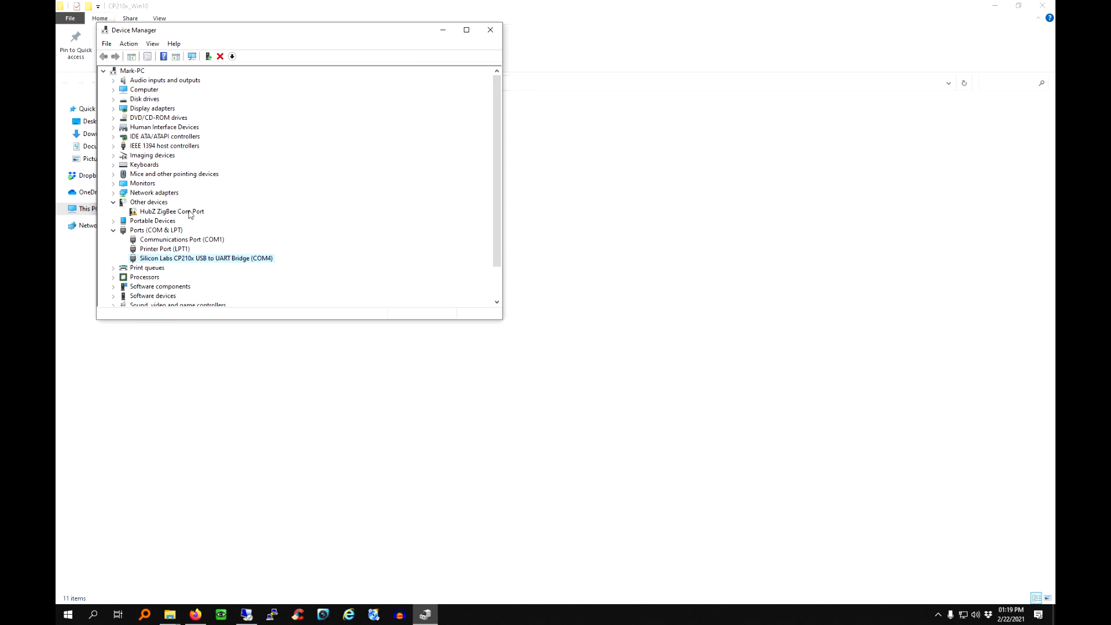
Step: Start updating the HubZ ZigBee Com Port driver manually, picking from a list with all device types
{"action": "left_click", "coordinate": [171, 211]}
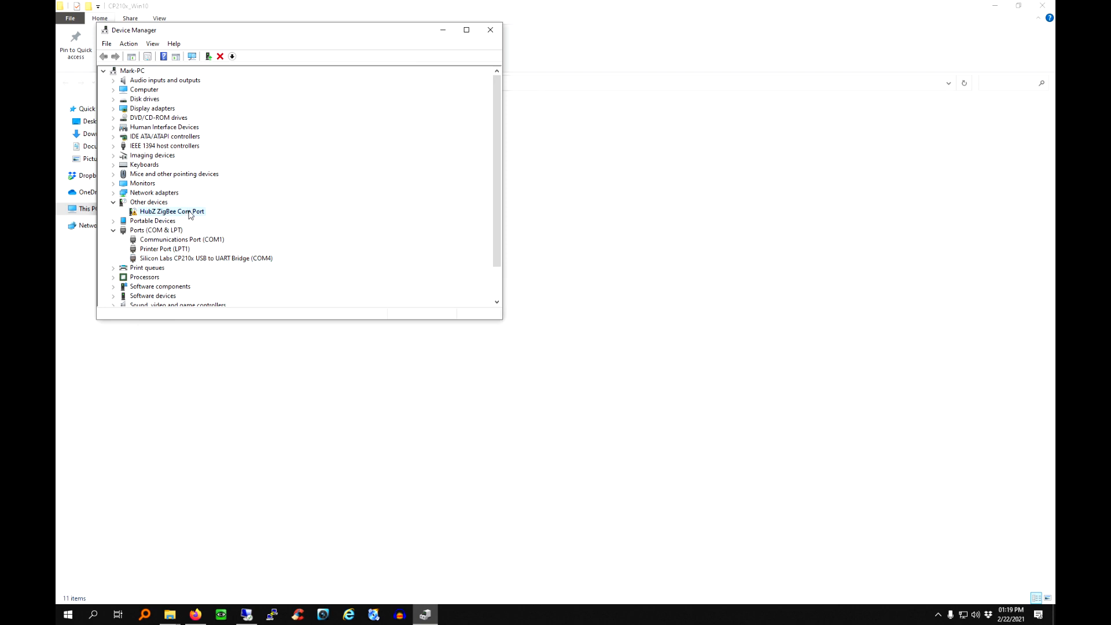
{"action": "right_click", "coordinate": [171, 211]}
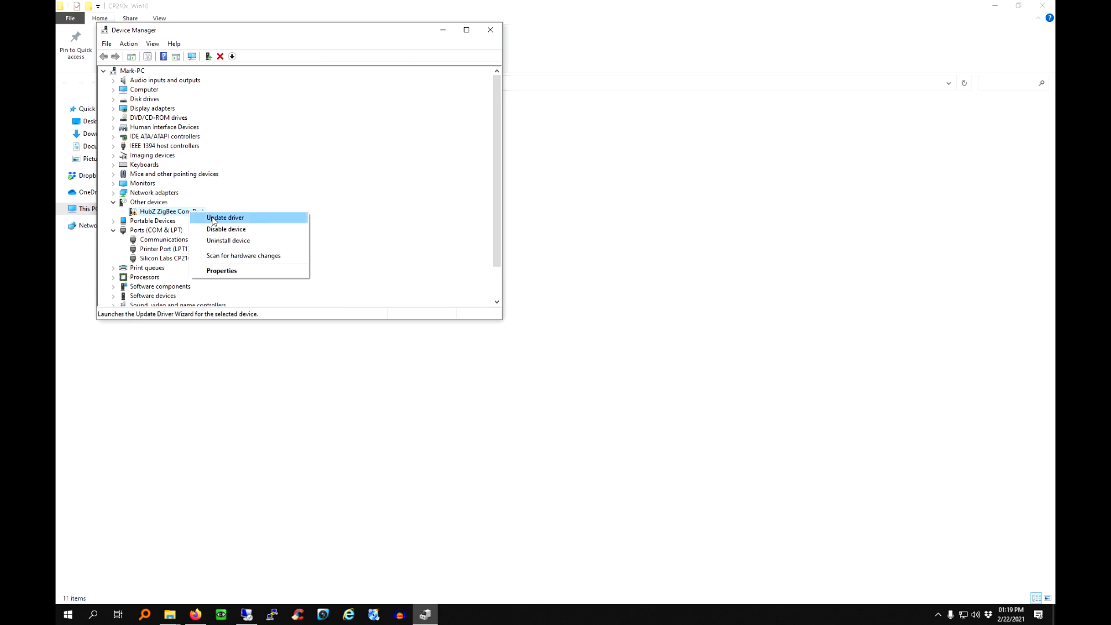
{"action": "left_click", "coordinate": [223, 217]}
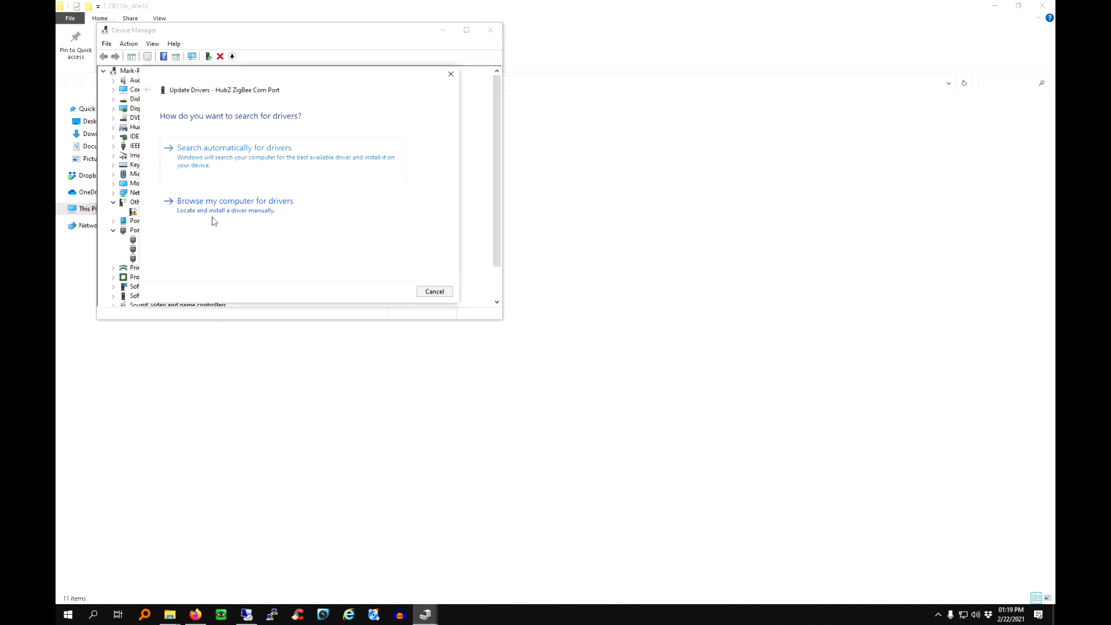
{"action": "left_click", "coordinate": [235, 200]}
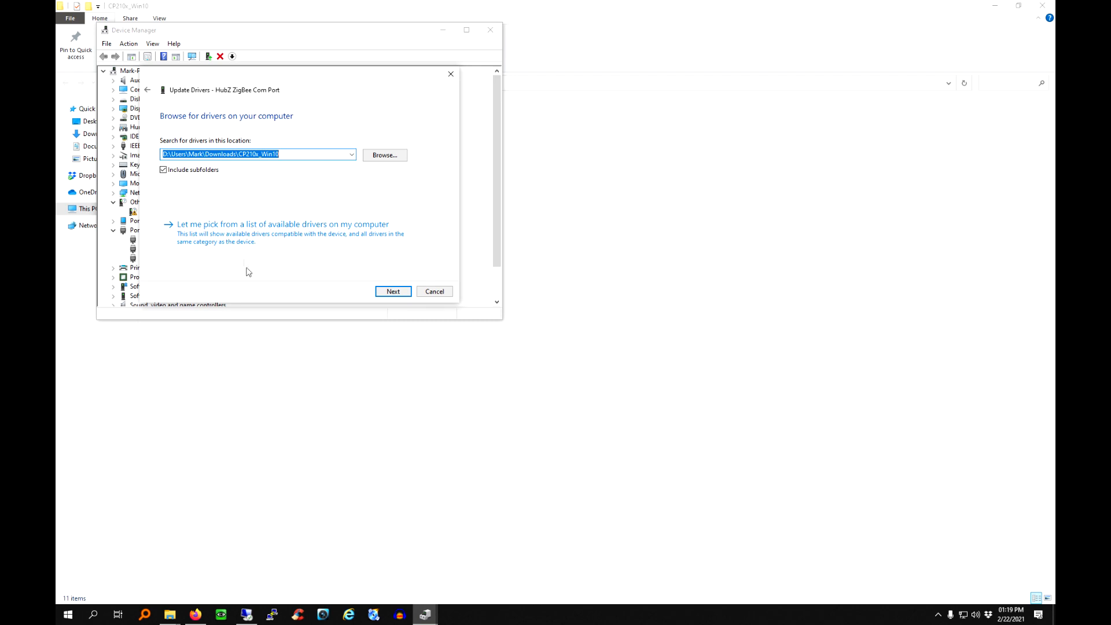
{"action": "left_click", "coordinate": [283, 223]}
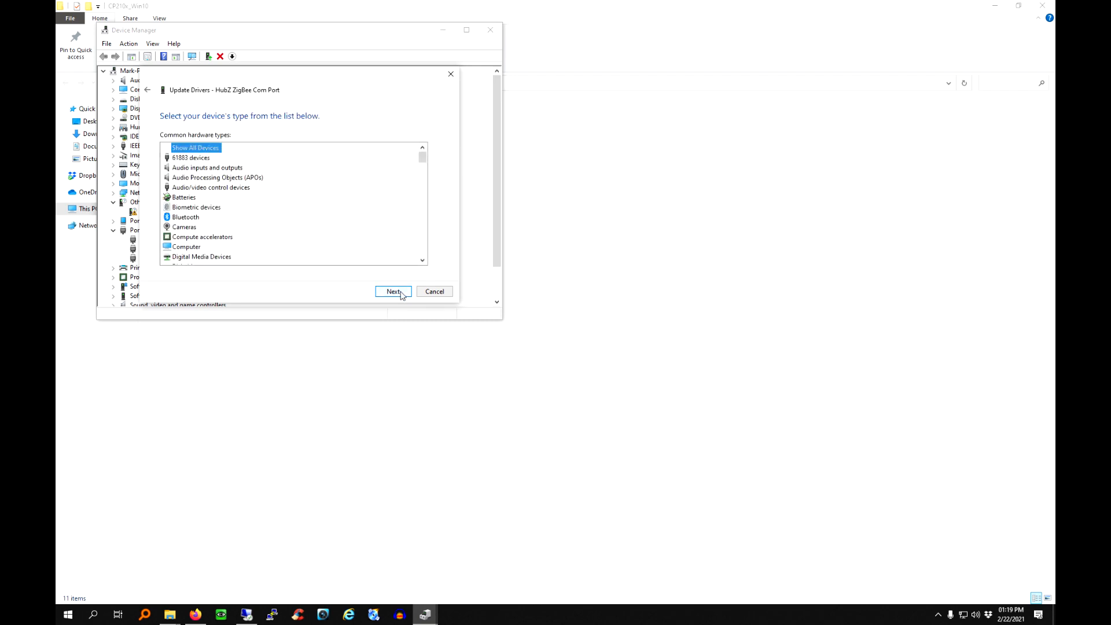
{"action": "left_click", "coordinate": [394, 292]}
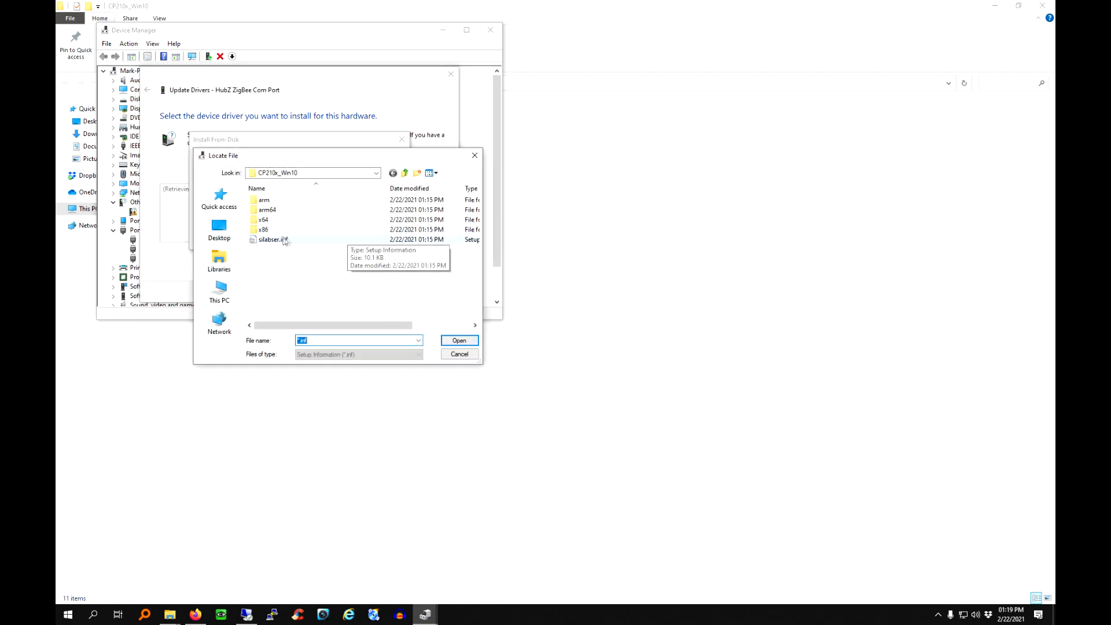
Step: Load silabser.inf and install the CP210x model for the ZigBee port, accepting the warning
{"action": "left_click", "coordinate": [273, 238]}
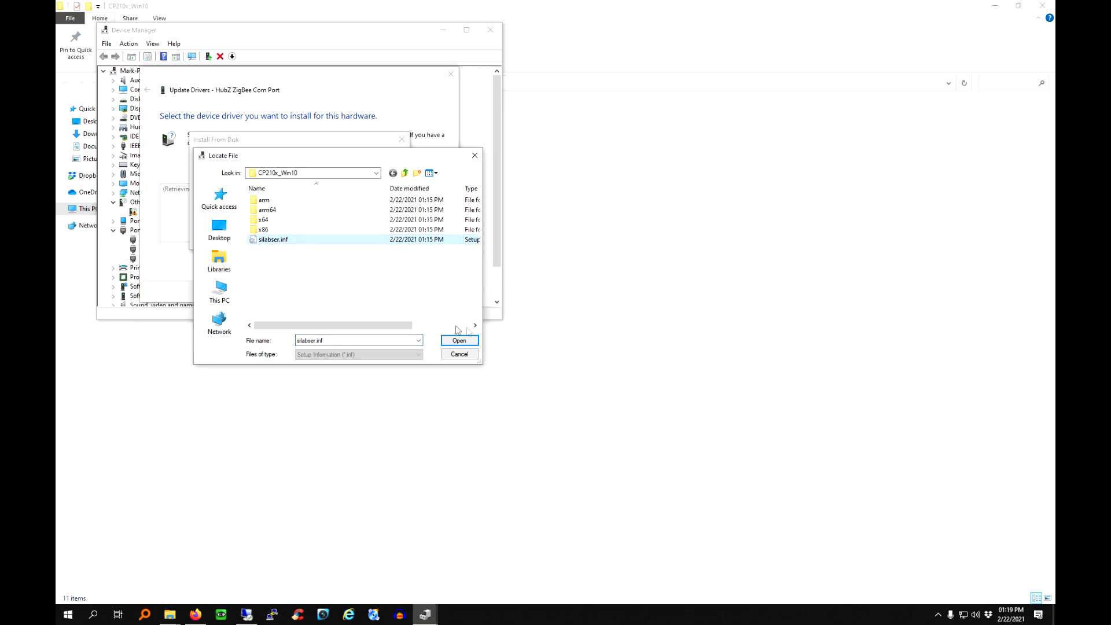
{"action": "left_click", "coordinate": [459, 340]}
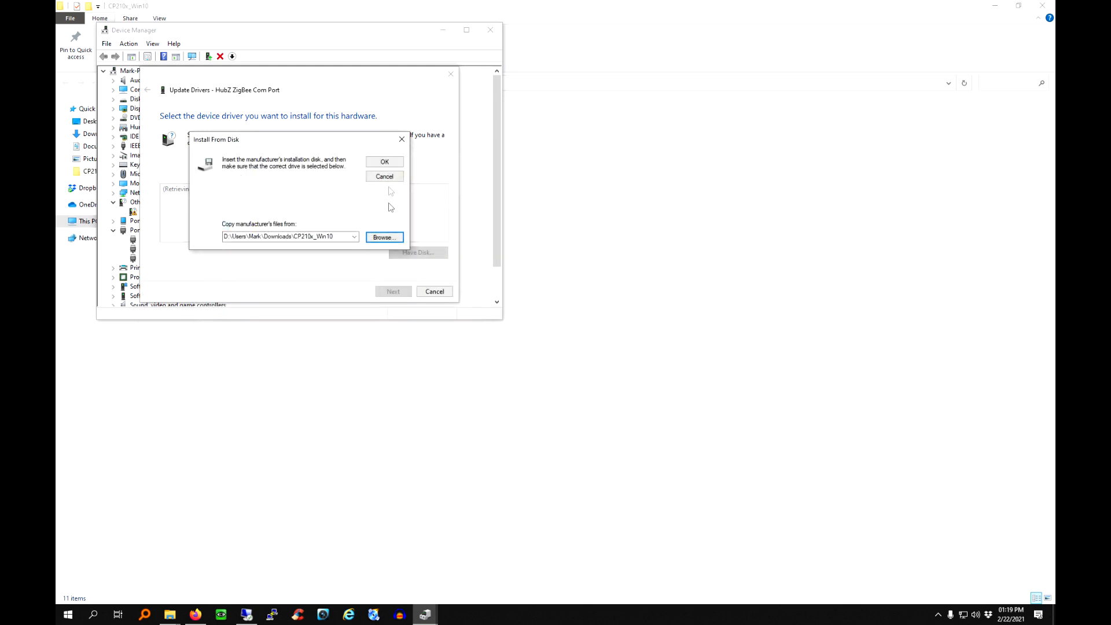
{"action": "left_click", "coordinate": [384, 162]}
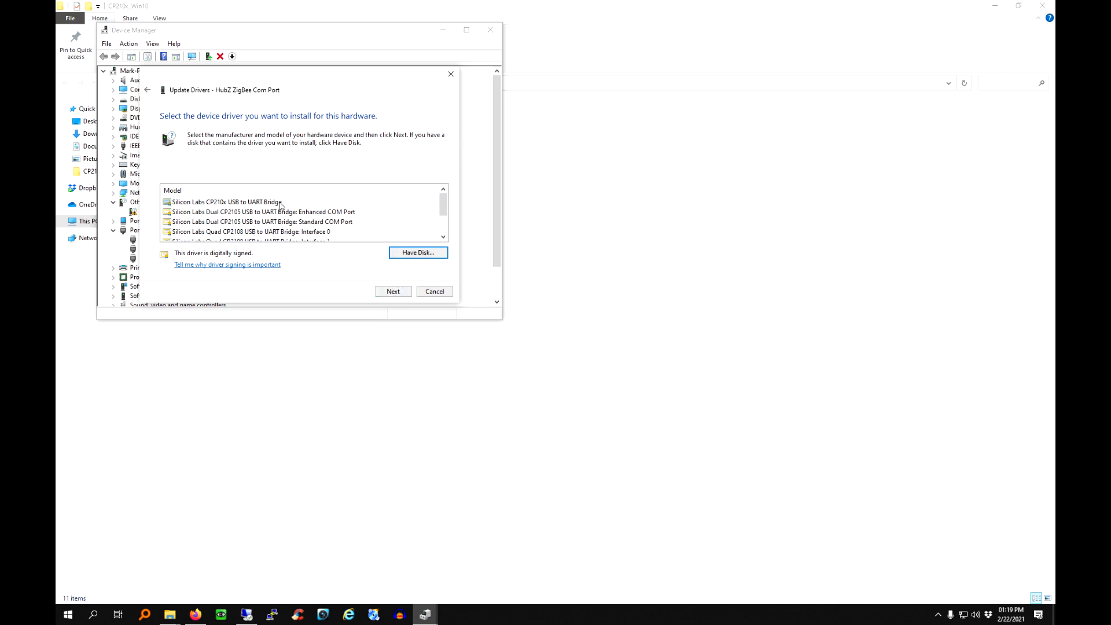
{"action": "left_click", "coordinate": [392, 291]}
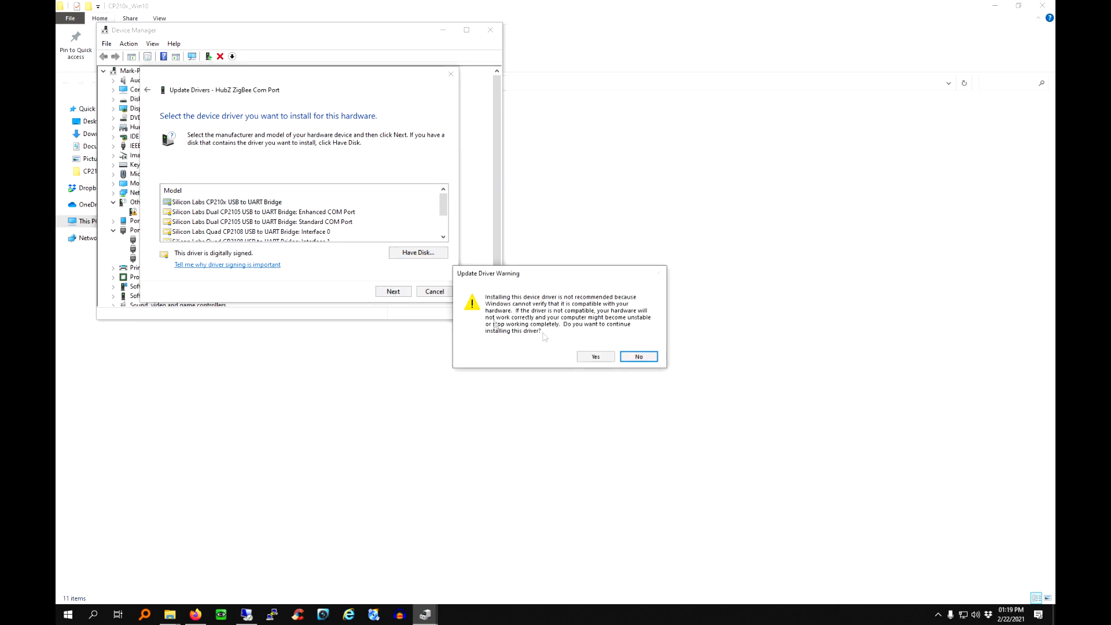
{"action": "left_click", "coordinate": [594, 356]}
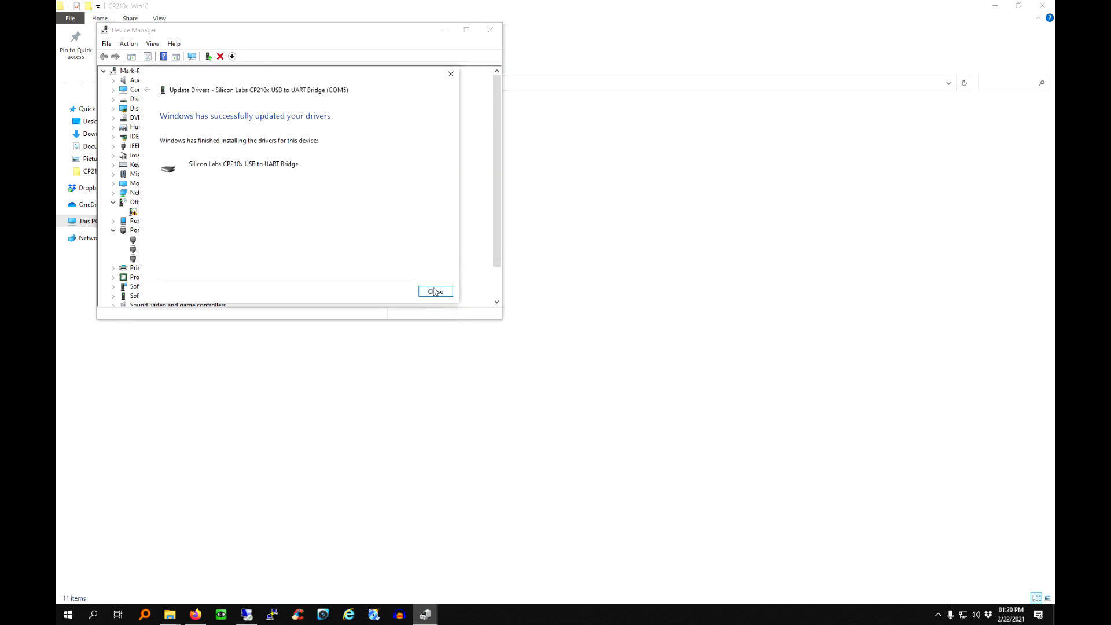
Step: Close the success page so Ports shows CP210x bridges on COM4 and COM5
{"action": "left_click", "coordinate": [434, 291]}
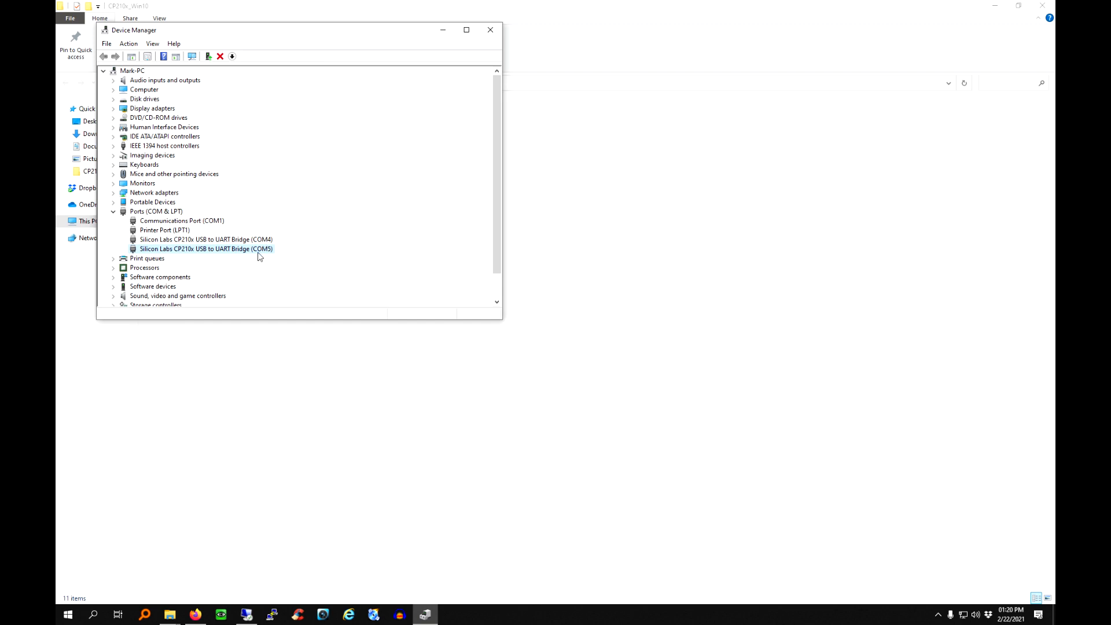
{"action": "mouse_move", "coordinate": [260, 257]}
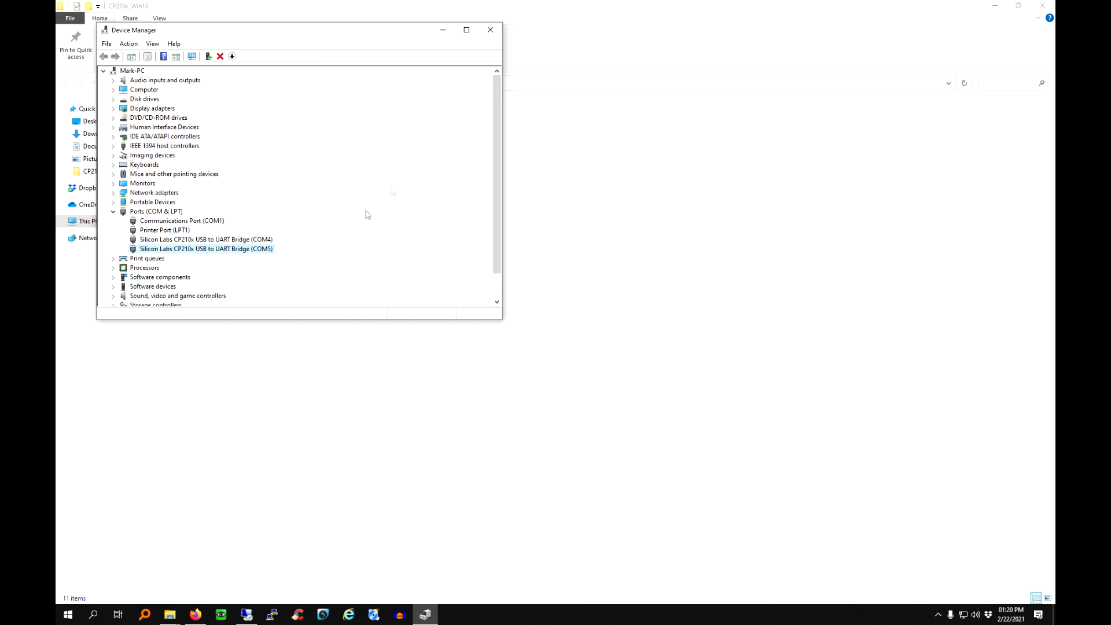
{"action": "mouse_move", "coordinate": [445, 147]}
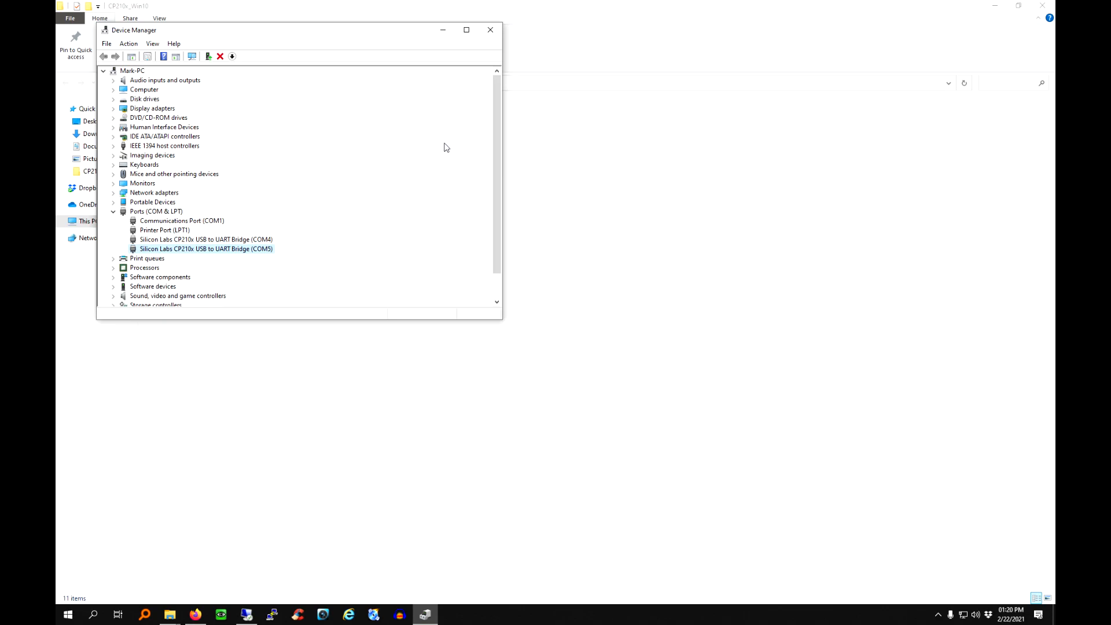